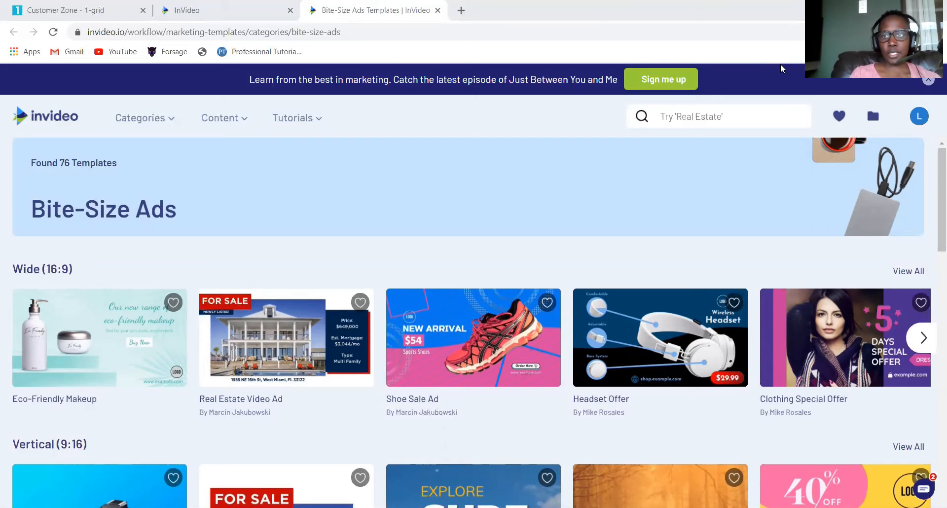
mouse_move(772, 31)
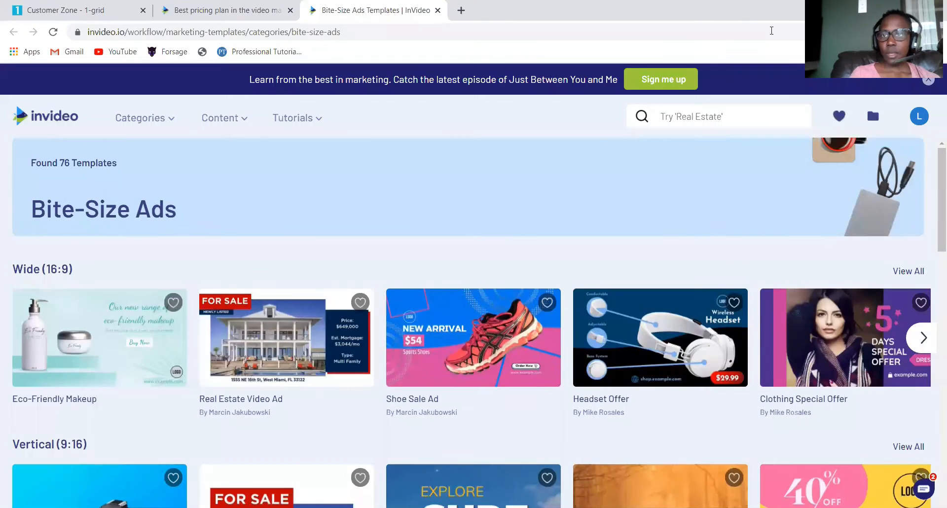
Go to the Subscription Plan page from the account avatar menu.
left_click(919, 116)
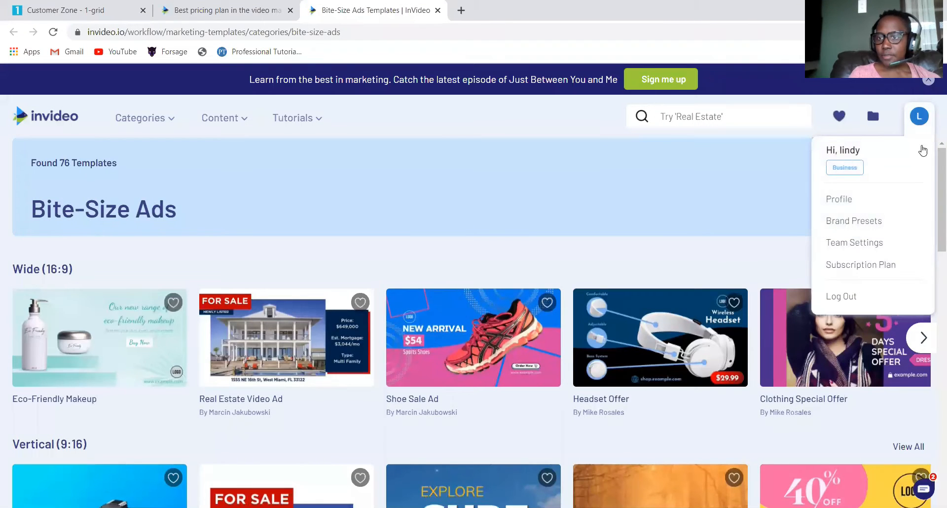
left_click(860, 265)
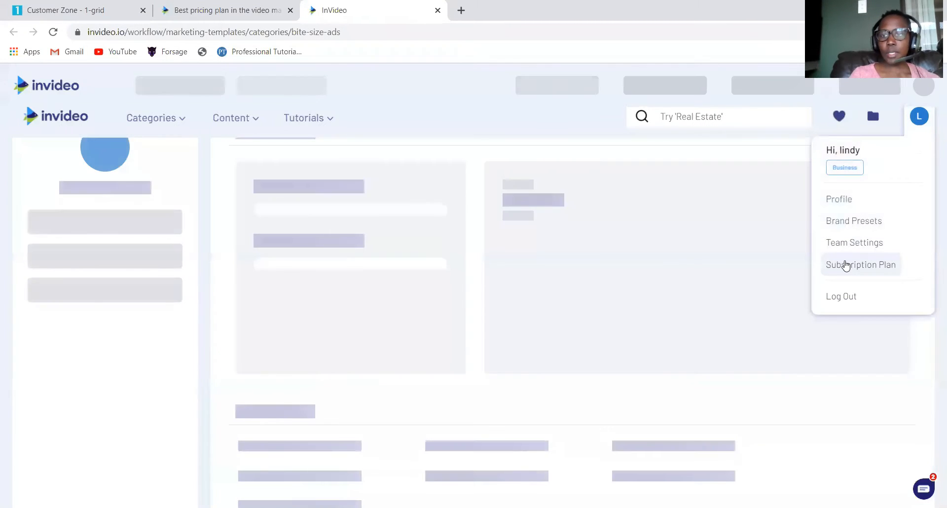
left_click(861, 265)
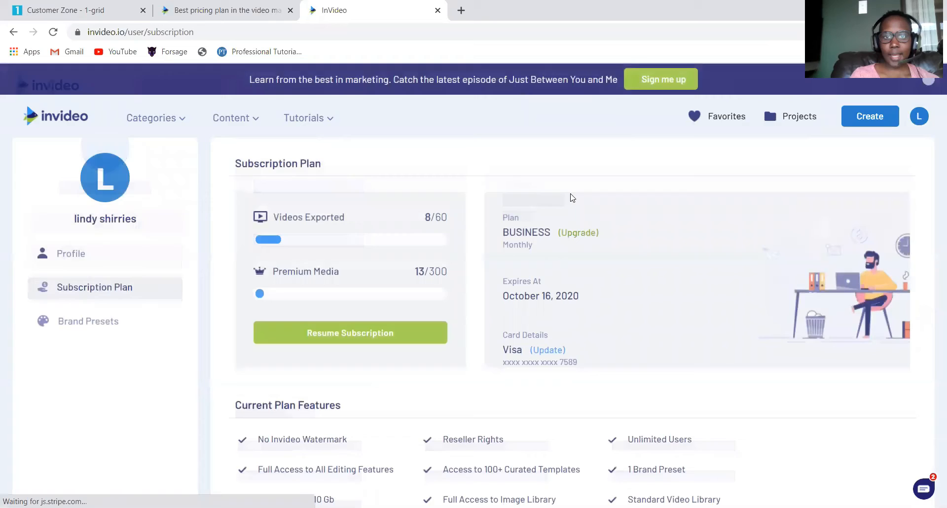
Upgrade to reach the pricing page and browse the Business vs Unlimited feature comparison.
left_click(578, 233)
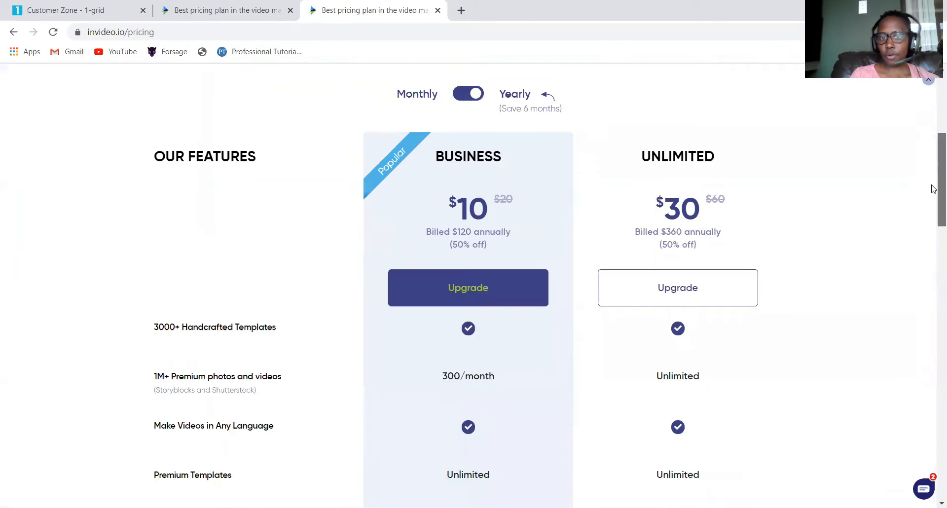
scroll("down", 3)
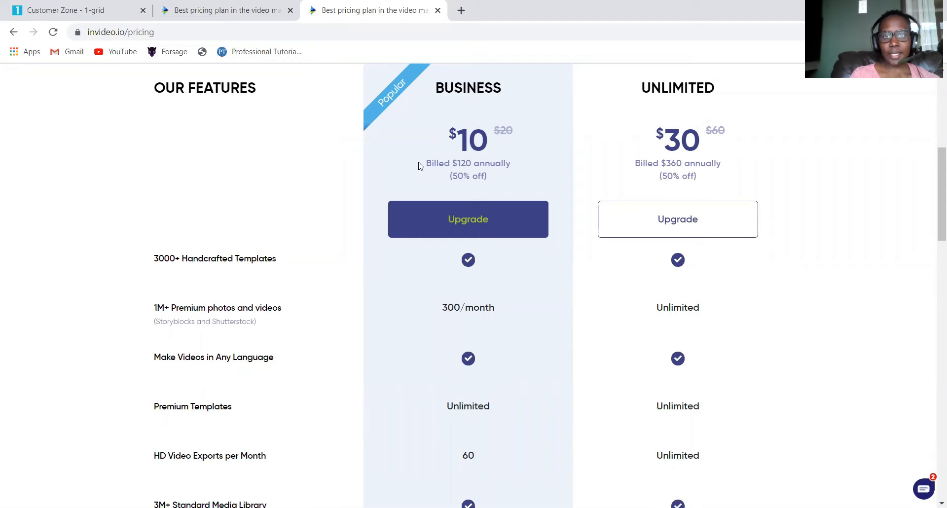
mouse_move(529, 169)
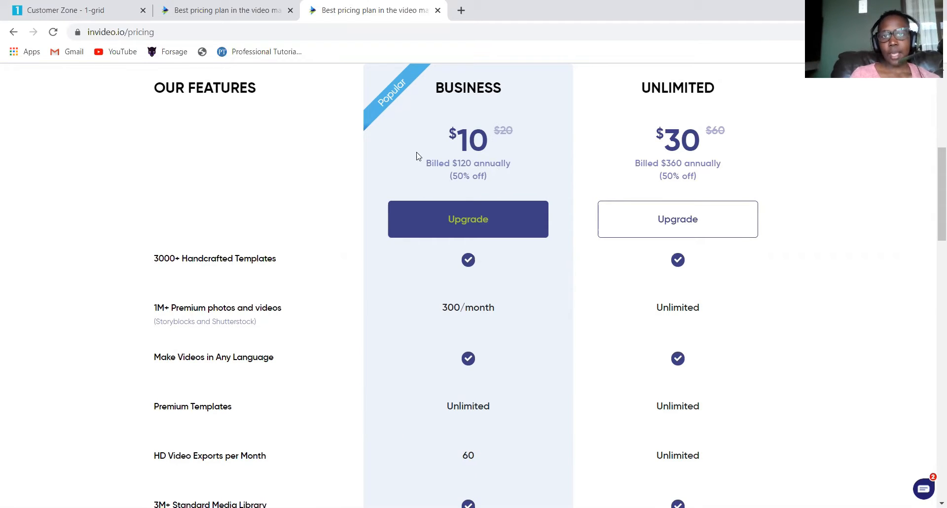
mouse_move(561, 186)
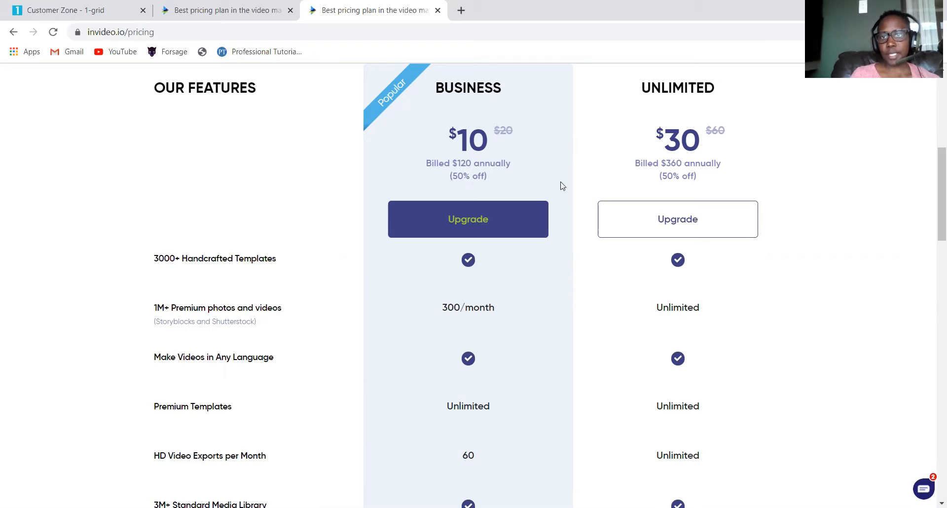
mouse_move(768, 128)
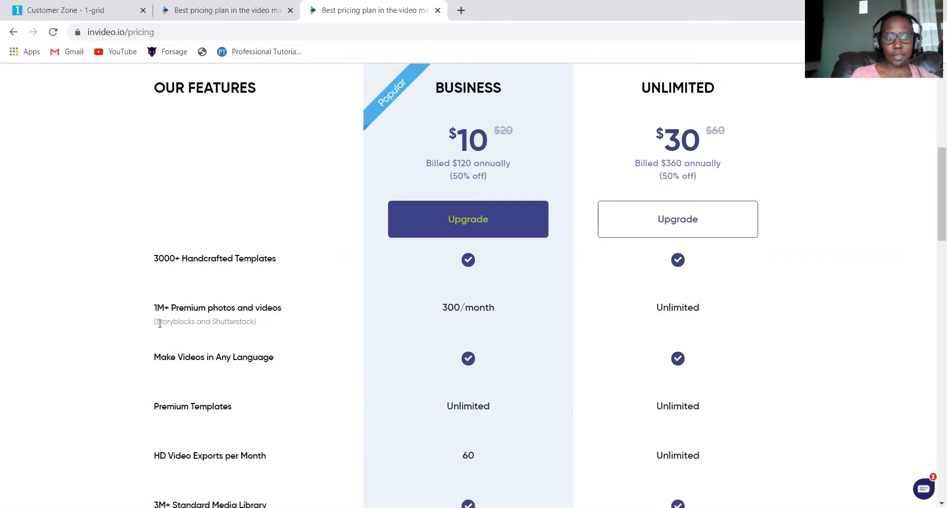
mouse_move(702, 283)
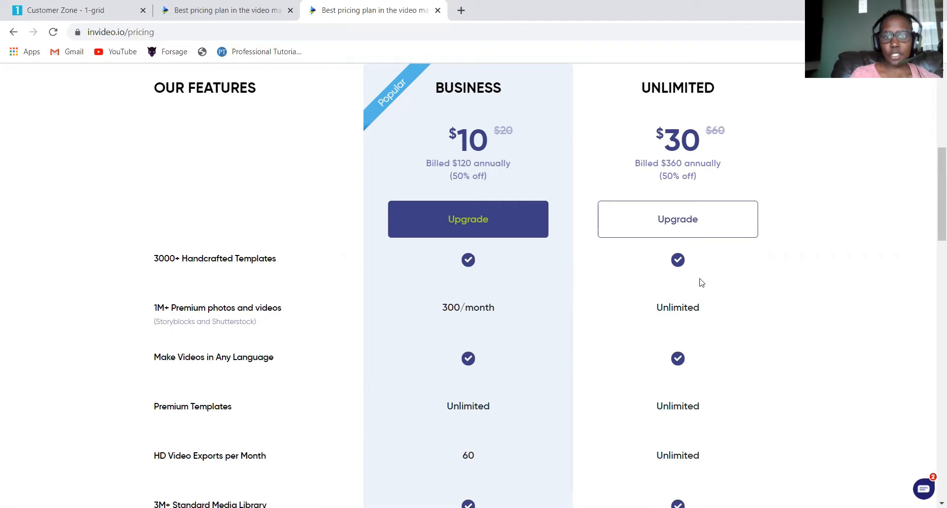
mouse_move(378, 336)
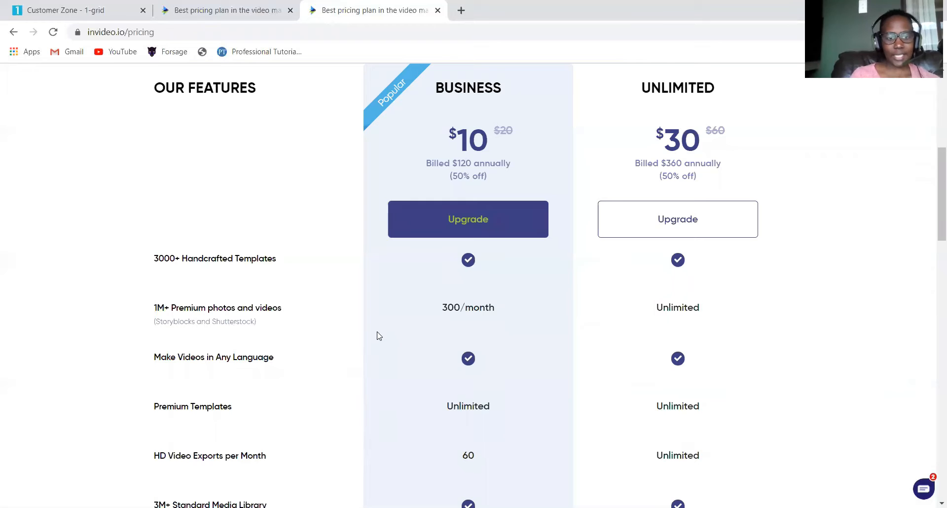
mouse_move(725, 114)
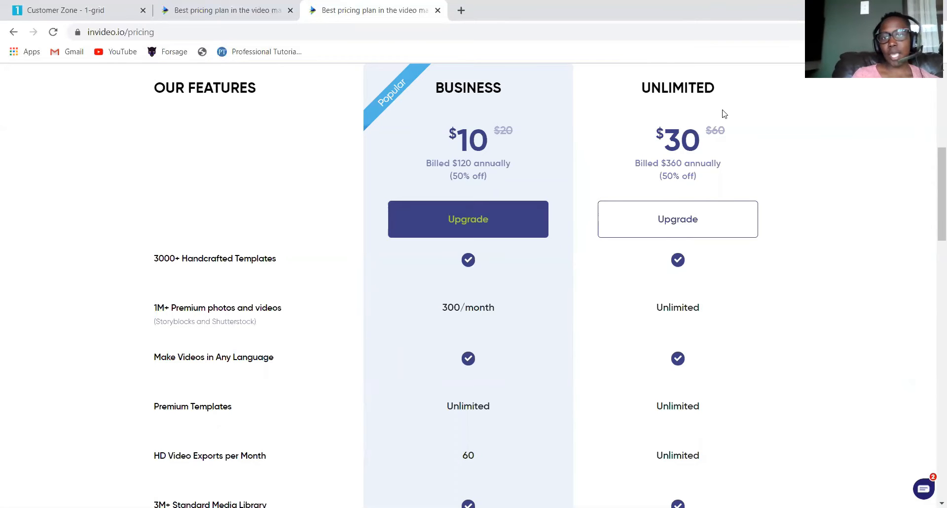
mouse_move(526, 118)
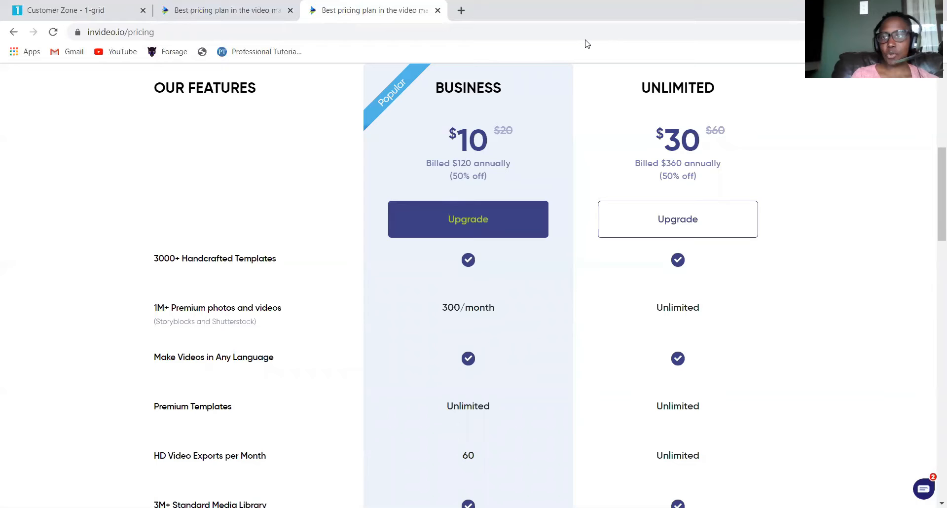
scroll("down", 3)
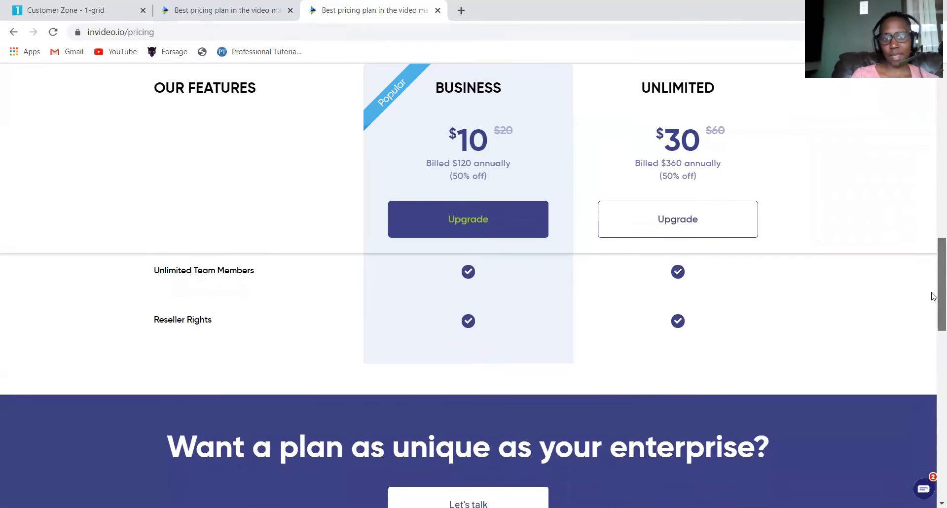
scroll("up", 3)
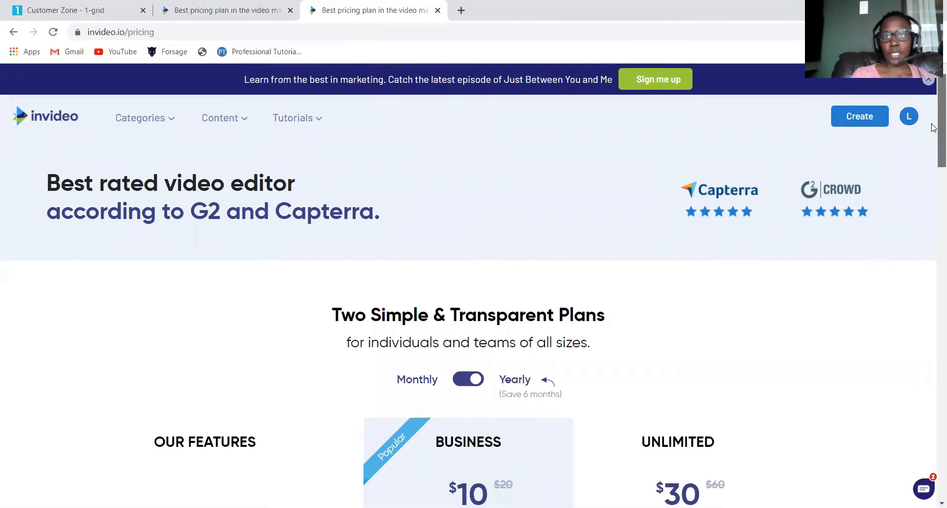
mouse_move(414, 68)
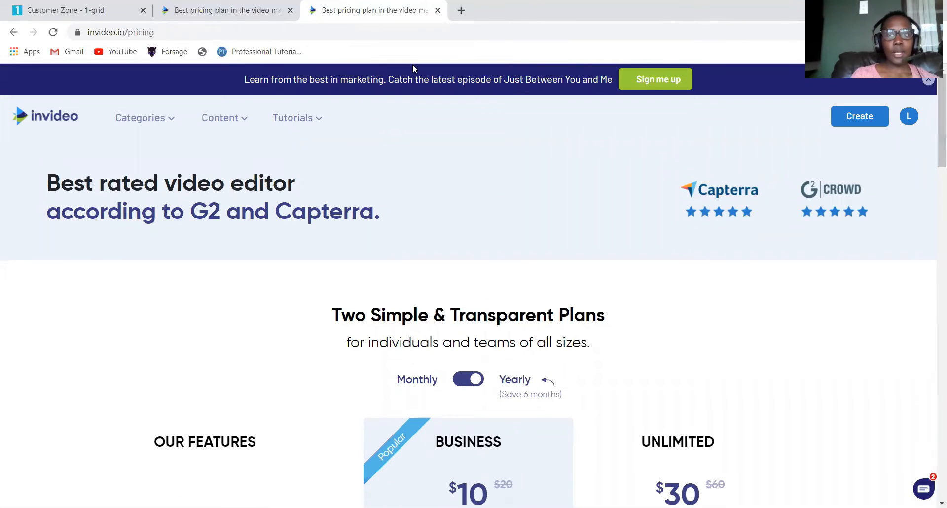
Browse the Categories and Content navigation menus, leaving the Categories template list shown.
left_click(142, 118)
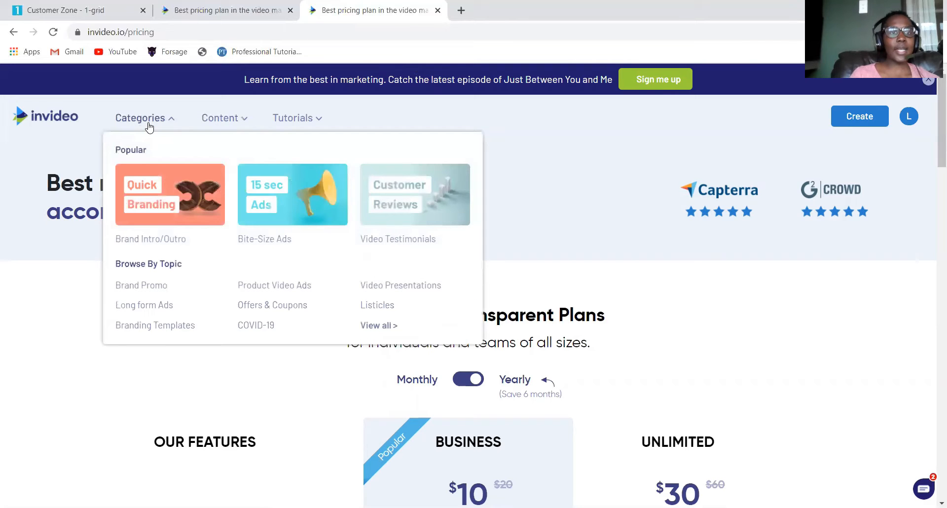
left_click(143, 119)
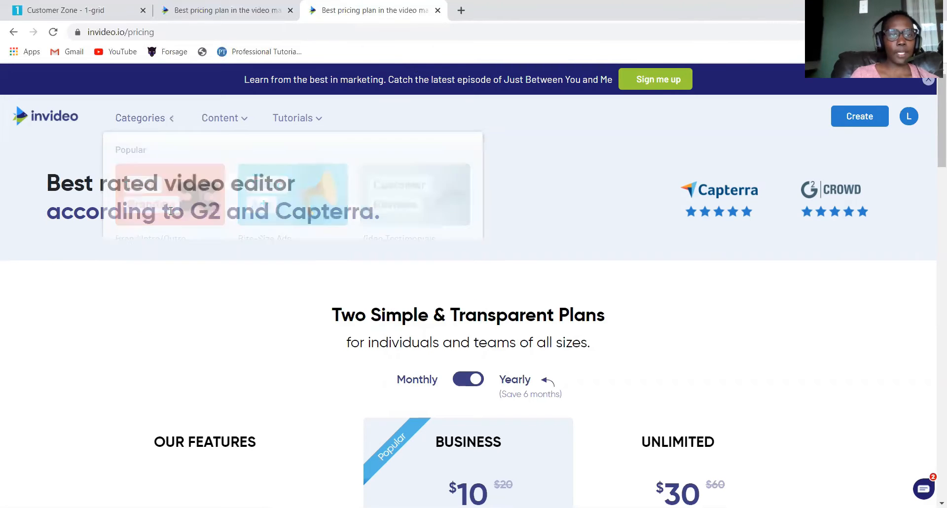
left_click(140, 118)
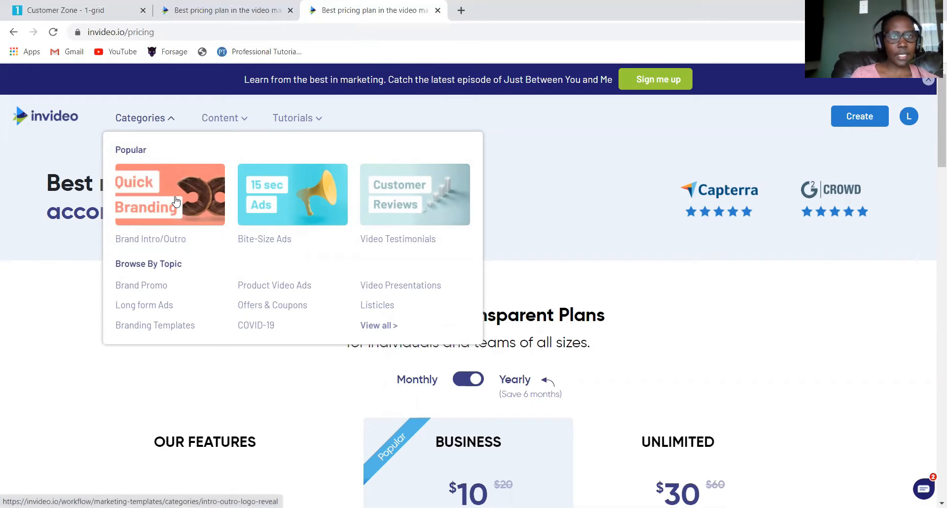
left_click(221, 118)
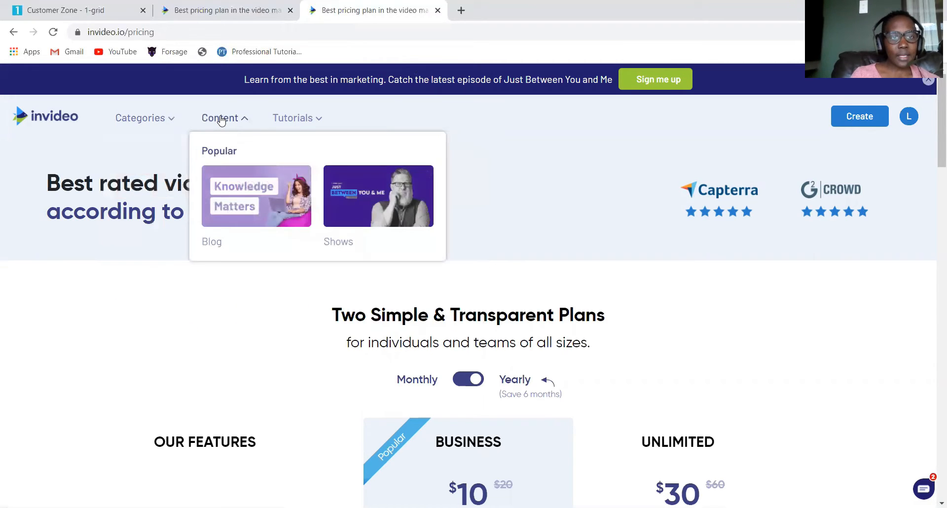
mouse_move(237, 120)
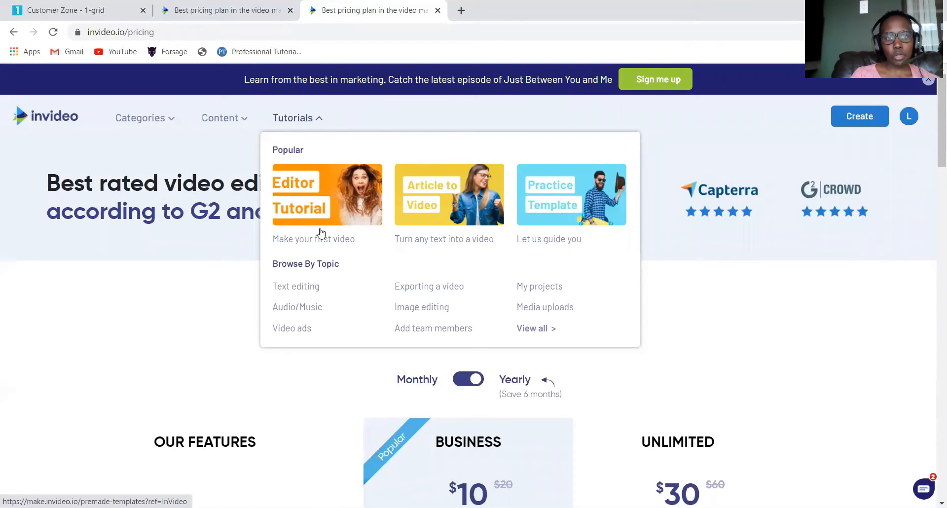
mouse_move(338, 210)
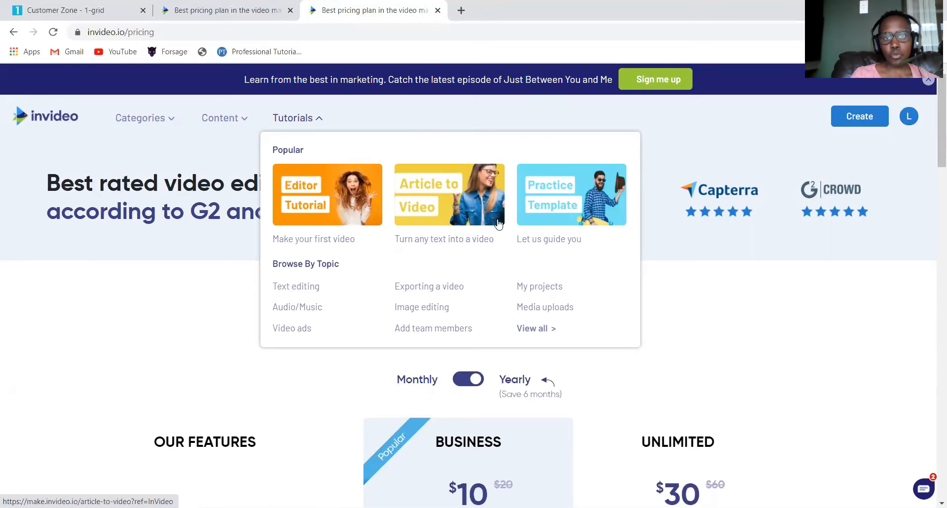
mouse_move(428, 187)
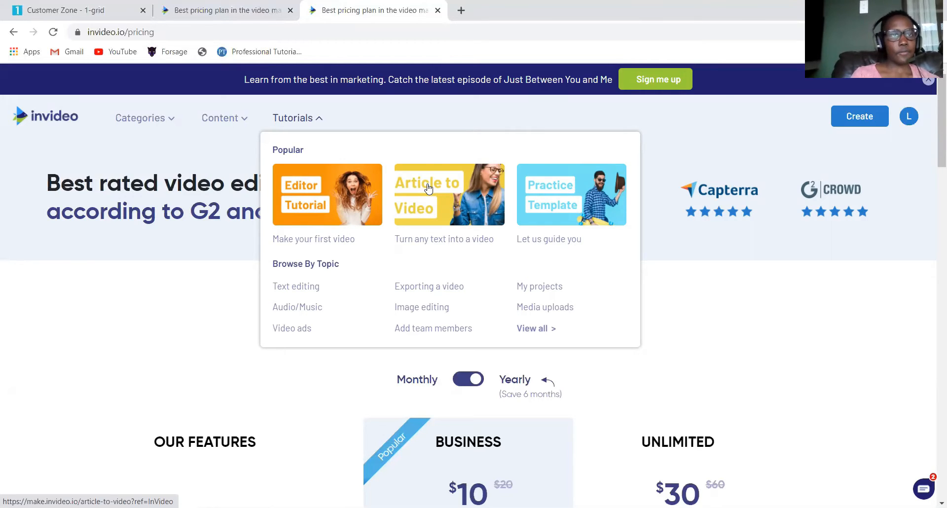
left_click(140, 118)
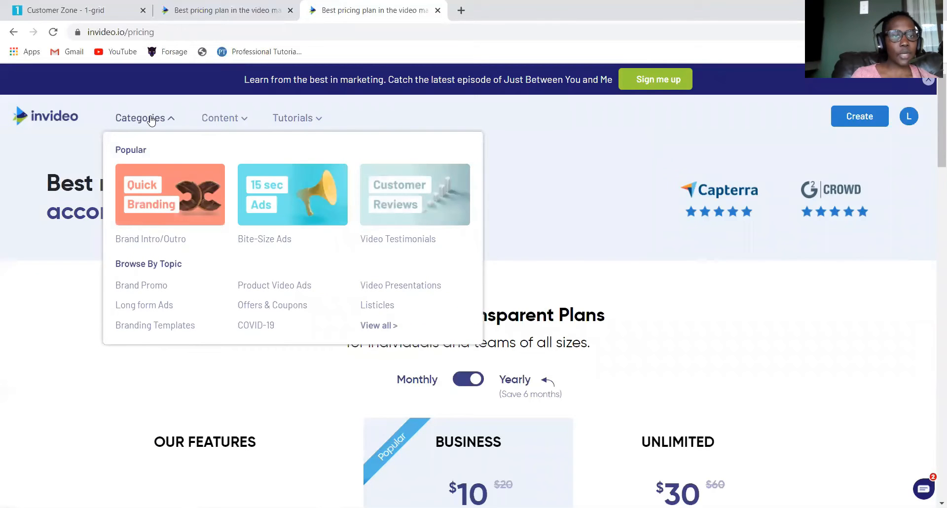
mouse_move(161, 188)
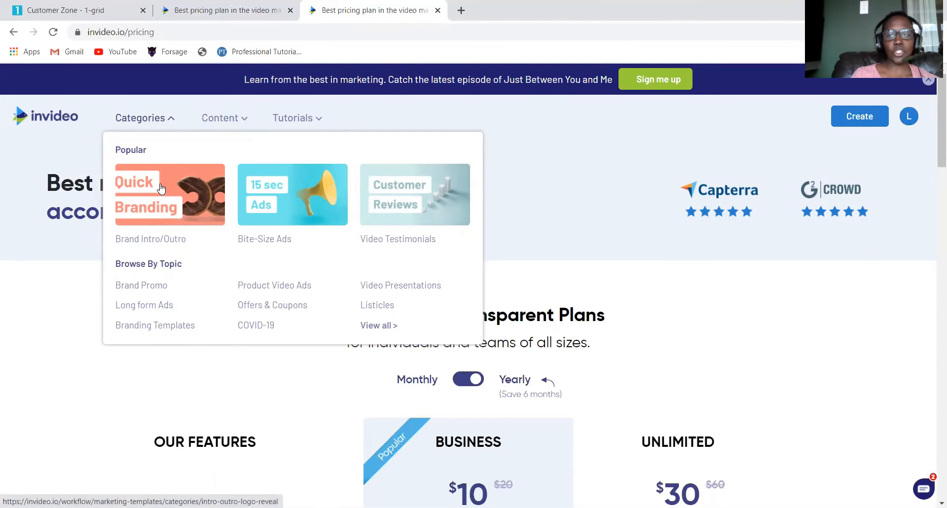
Start editing the Particle Blob Logo Reveal template from Intro/Outro in Wide 16:9.
left_click(161, 194)
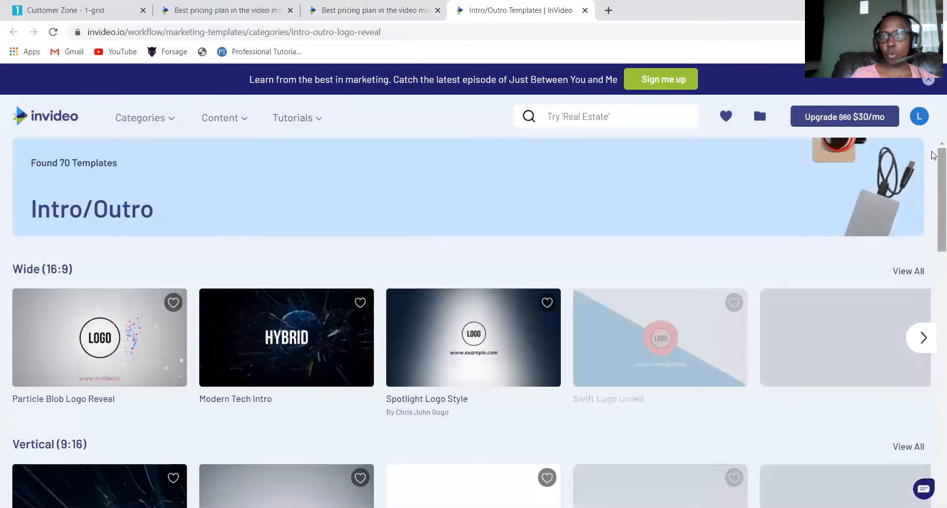
scroll("down", 3)
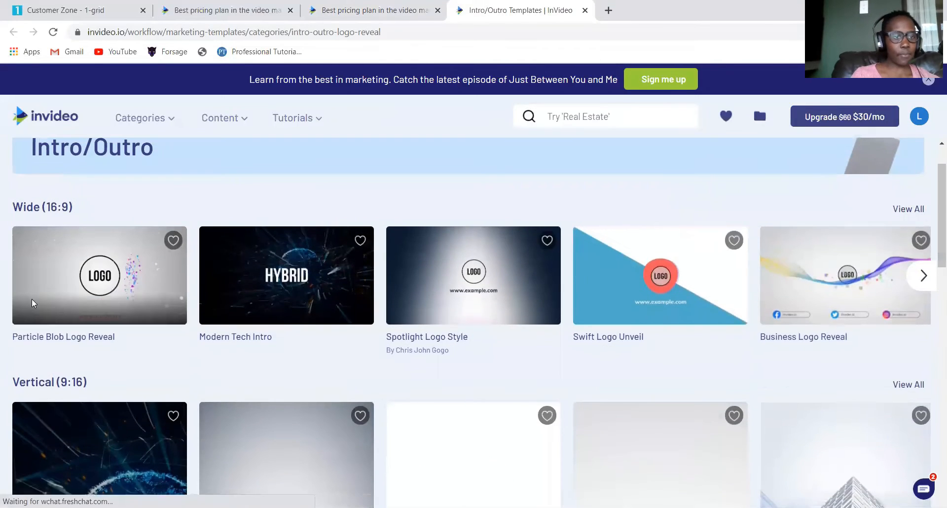
left_click(99, 276)
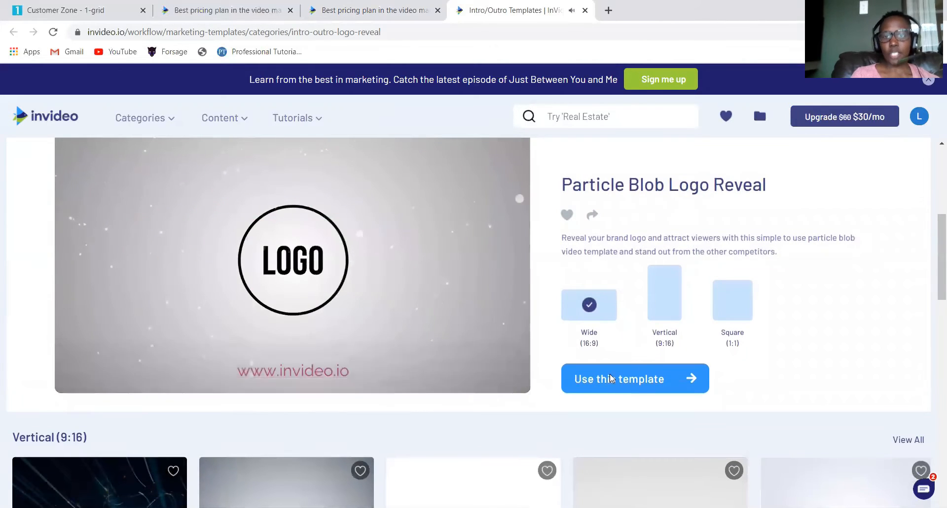
left_click(635, 379)
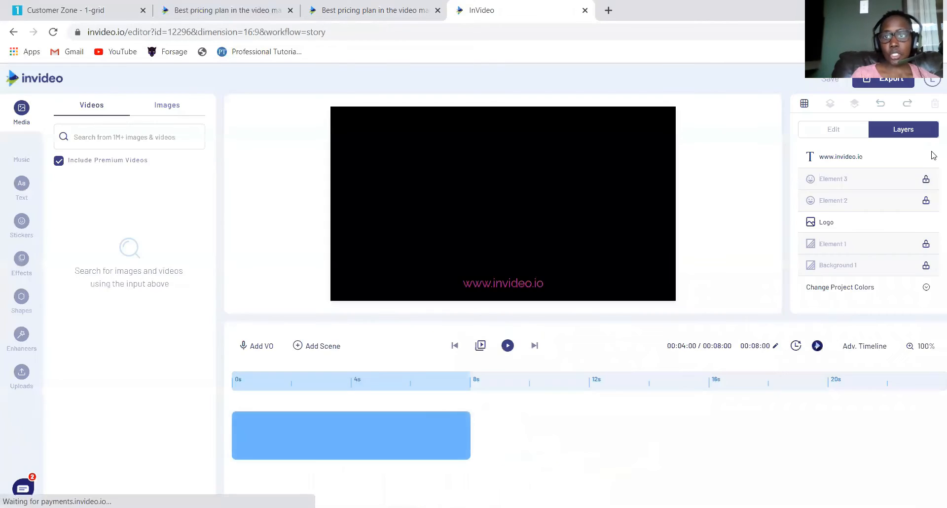
Upload the logo image from the Logo folder as the brand logo.
left_click(827, 222)
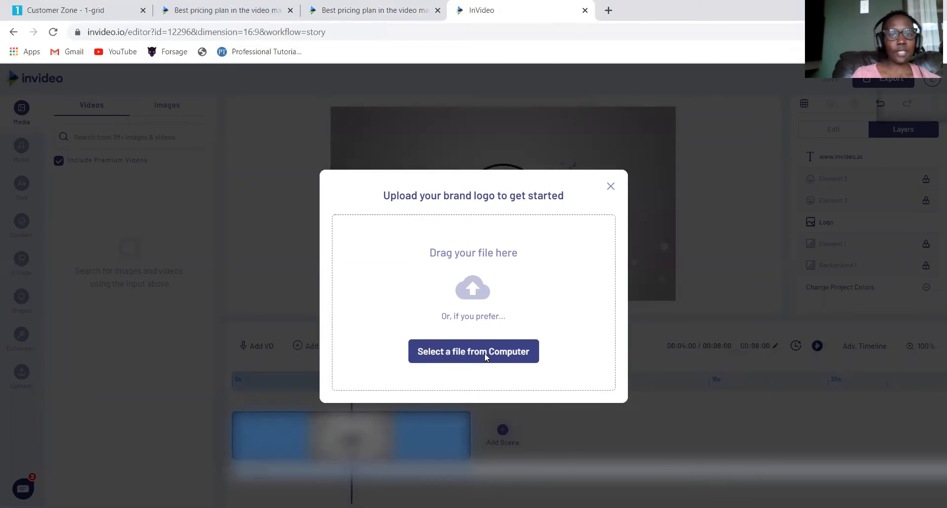
left_click(473, 351)
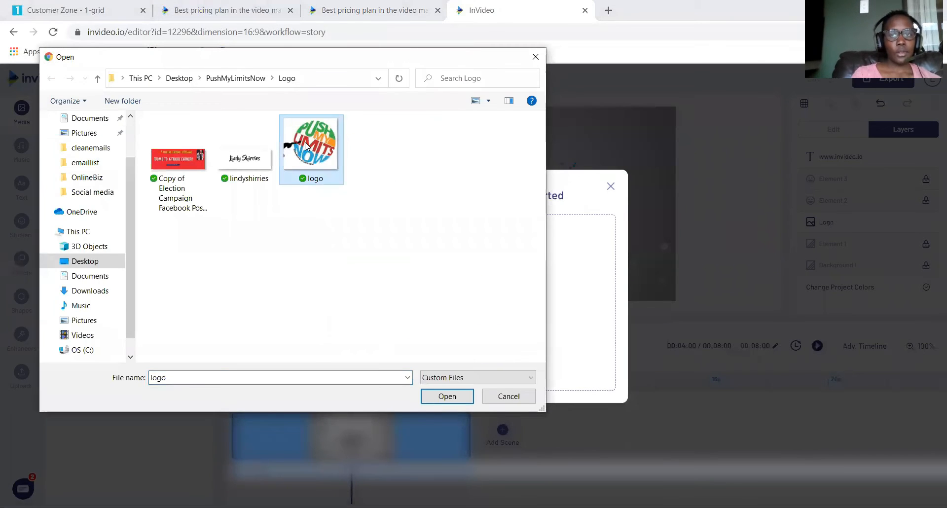
mouse_move(453, 425)
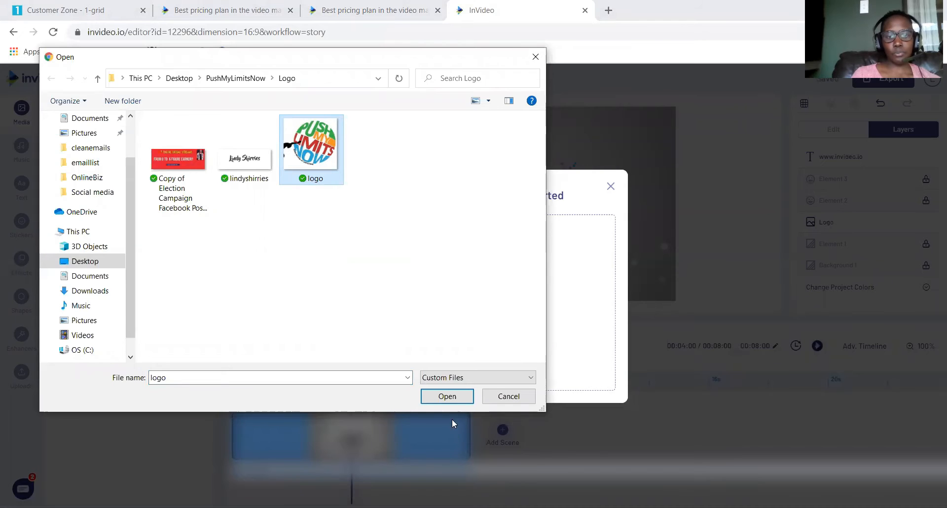
left_click(447, 397)
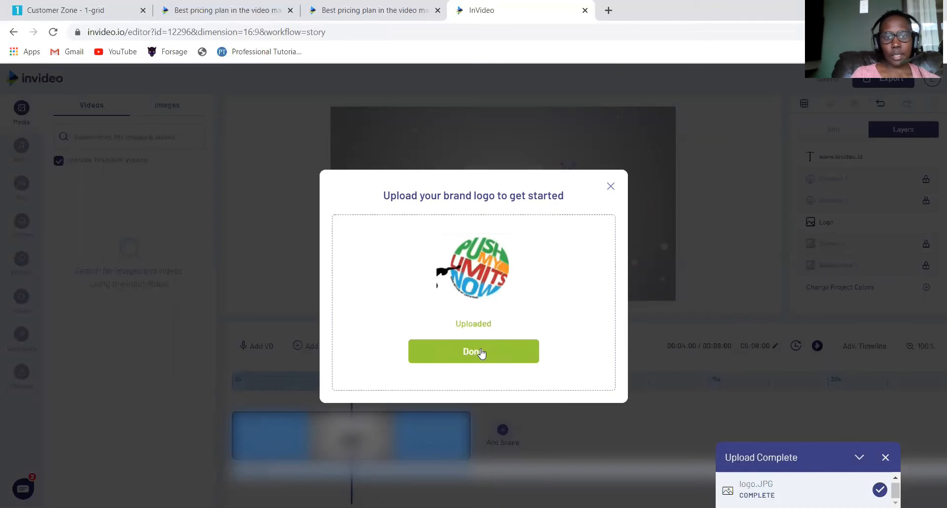
Finish the upload, shrink the logo to a small badge and move it to the top-left corner.
left_click(474, 351)
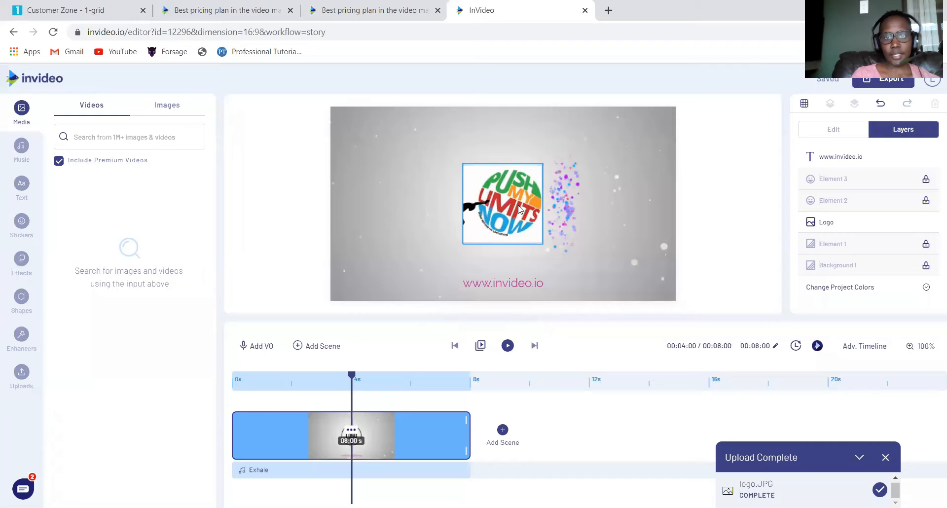
left_click(502, 203)
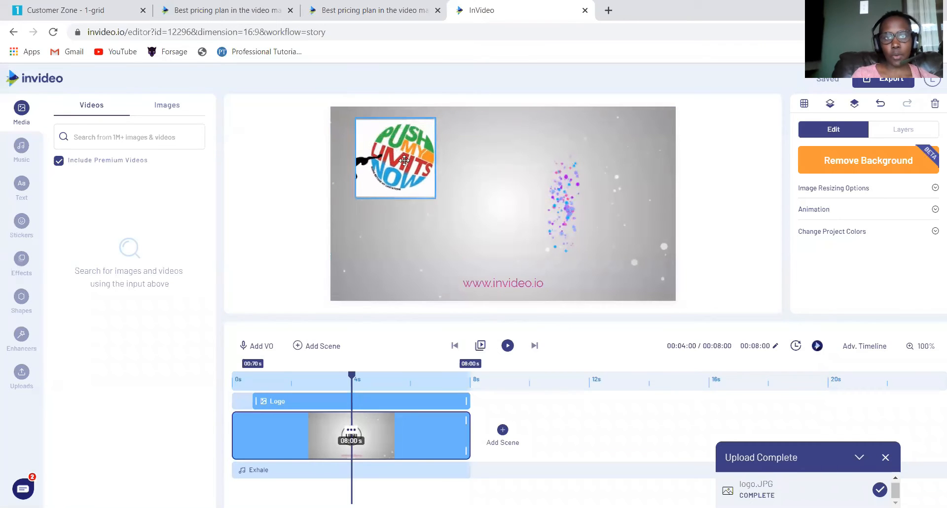
left_click_drag(396, 157, 404, 176)
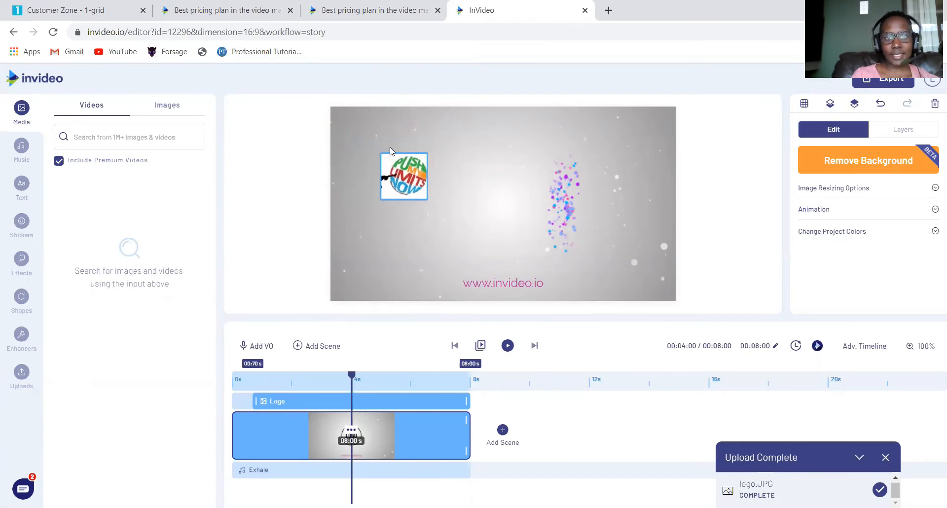
left_click_drag(404, 175, 368, 142)
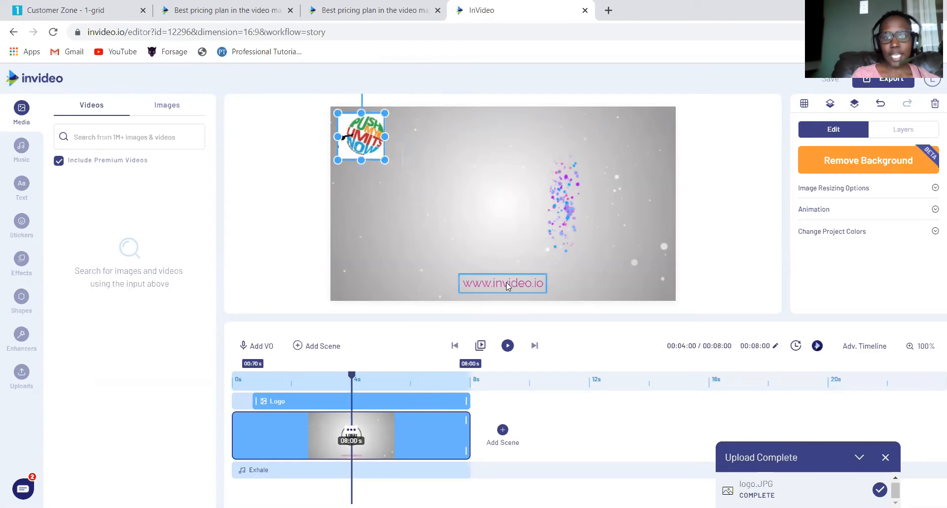
left_click(502, 283)
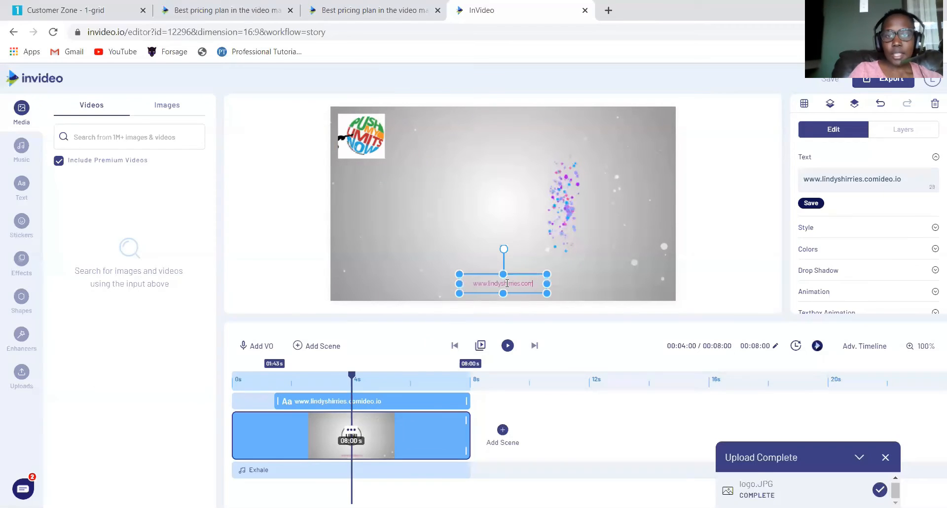
type("www.lindyshirries.com")
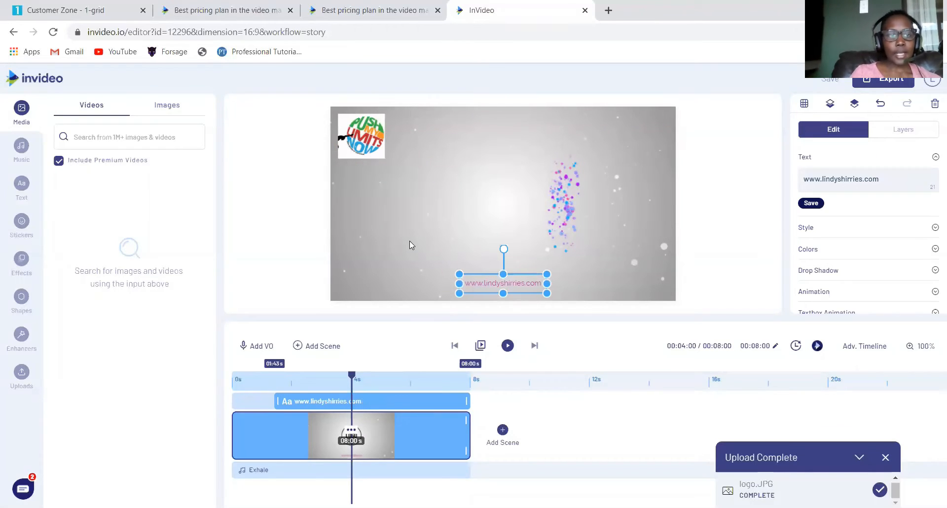
mouse_move(21, 188)
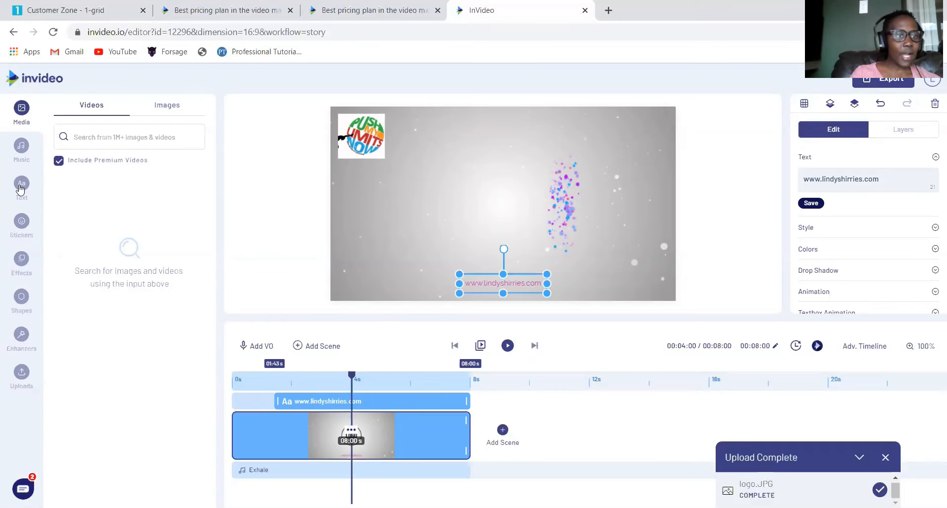
Add the Be Brave Take Risks classic sticker and move it to the left side of the frame.
left_click(22, 185)
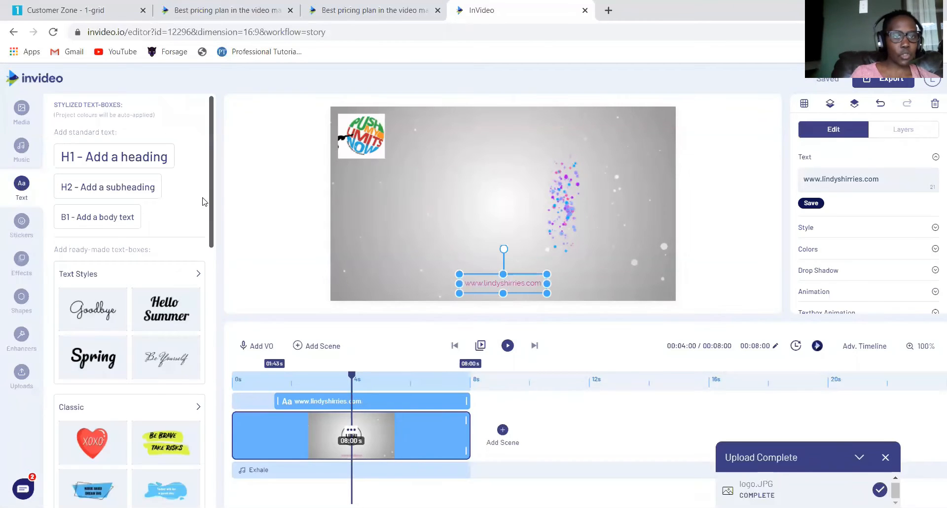
scroll("down", 3)
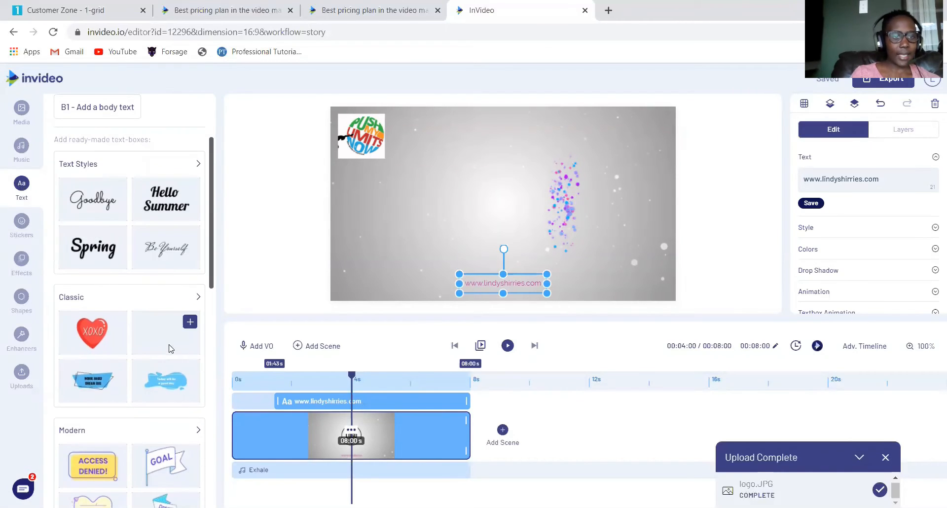
left_click(189, 322)
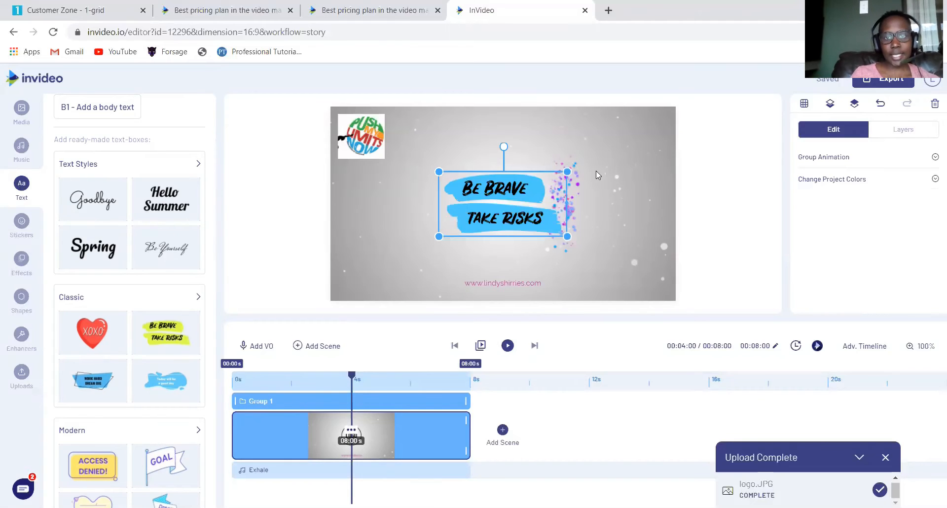
left_click_drag(503, 203, 410, 232)
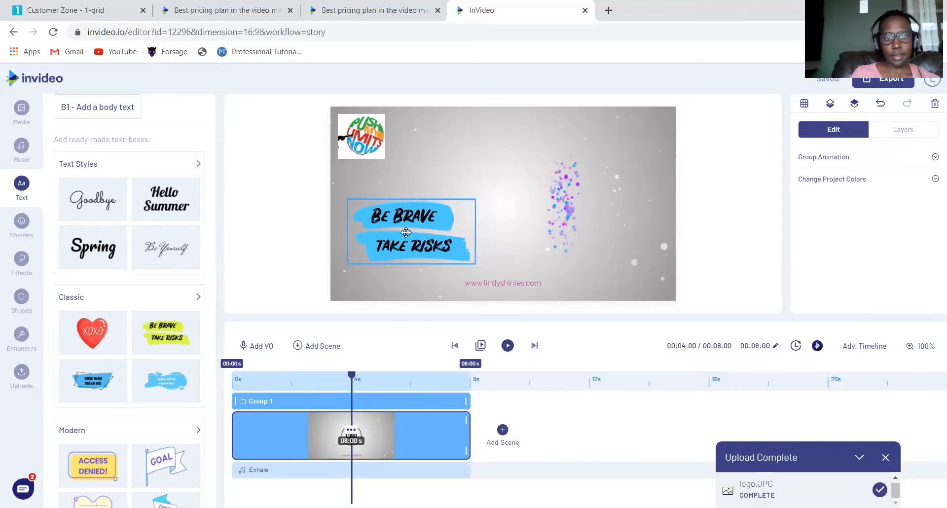
left_click(407, 232)
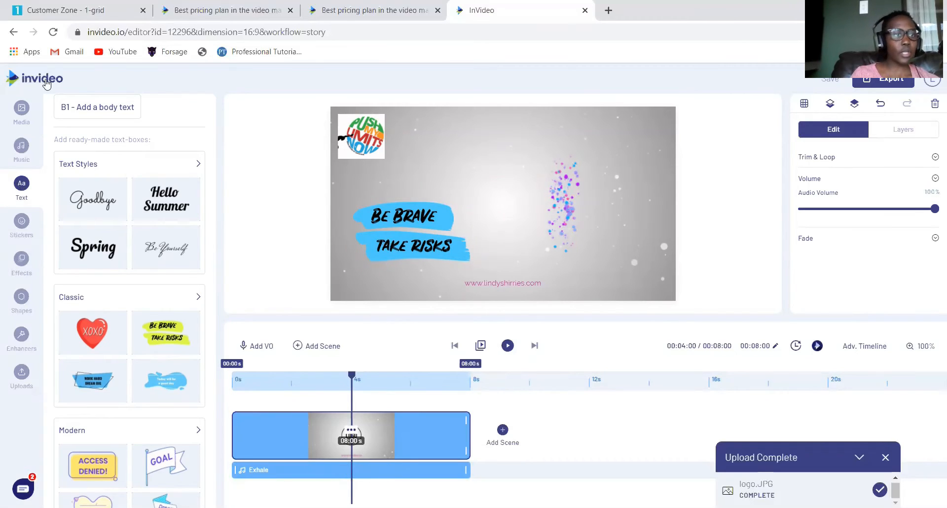
Swap the Exhale music for A Walk in the Park from the Bright category.
left_click(22, 146)
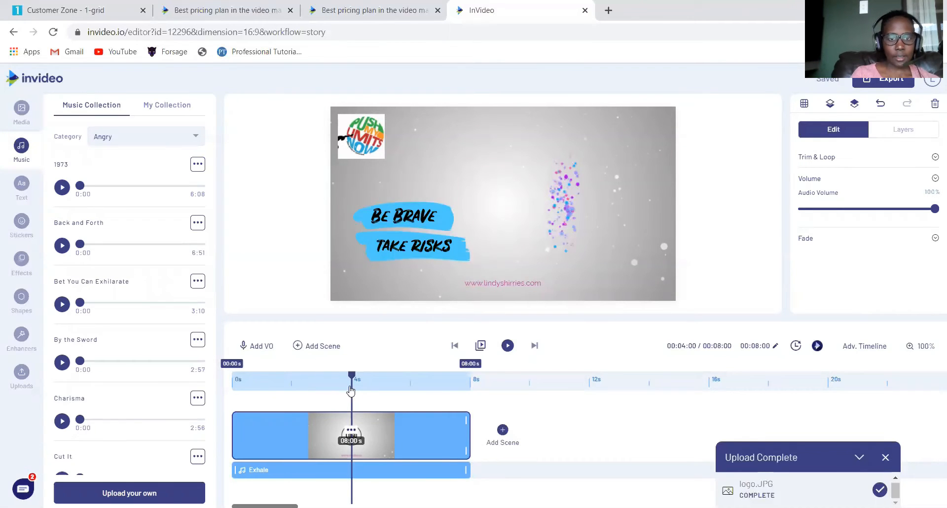
left_click(235, 380)
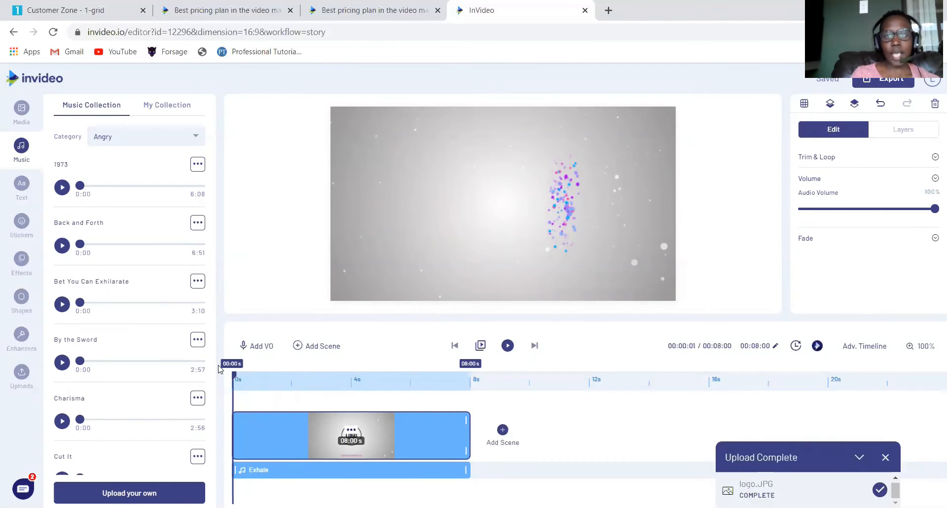
left_click(508, 346)
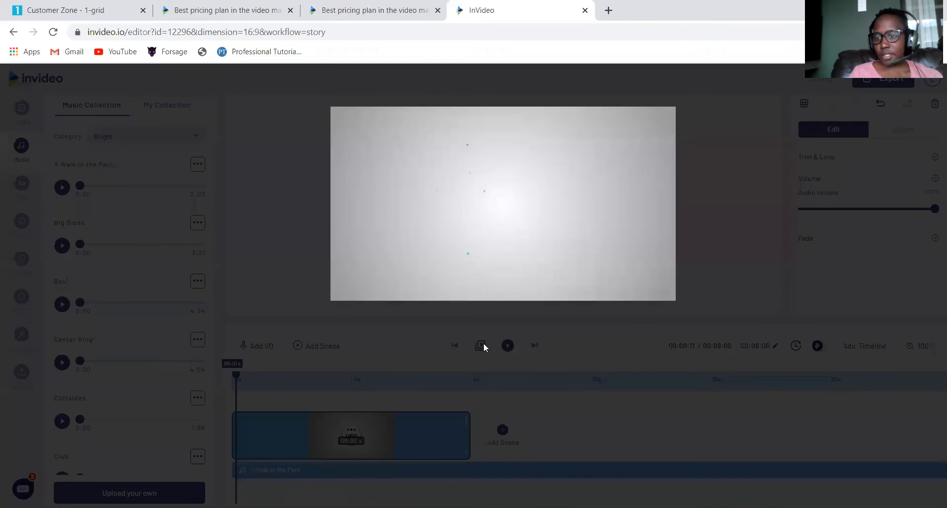
left_click(508, 345)
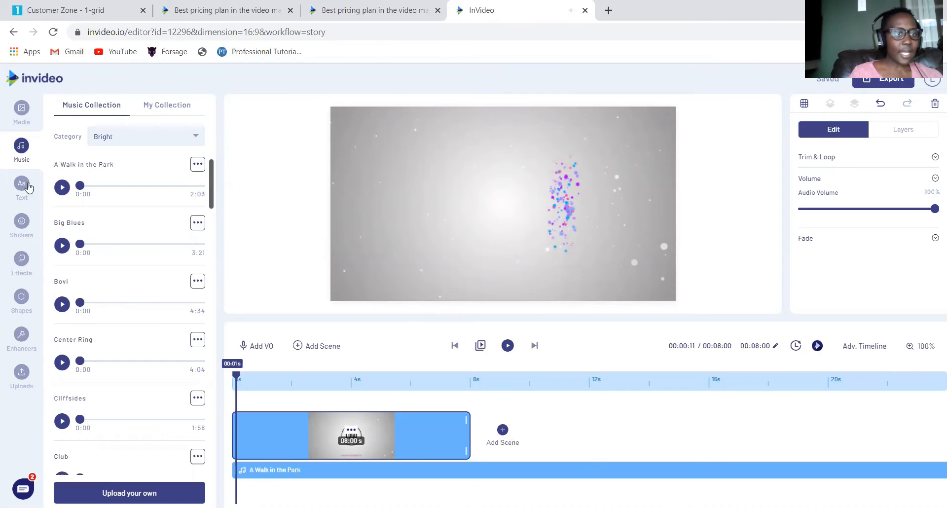
Add an Instagram credit from Social Media Credits to the scene.
left_click(22, 187)
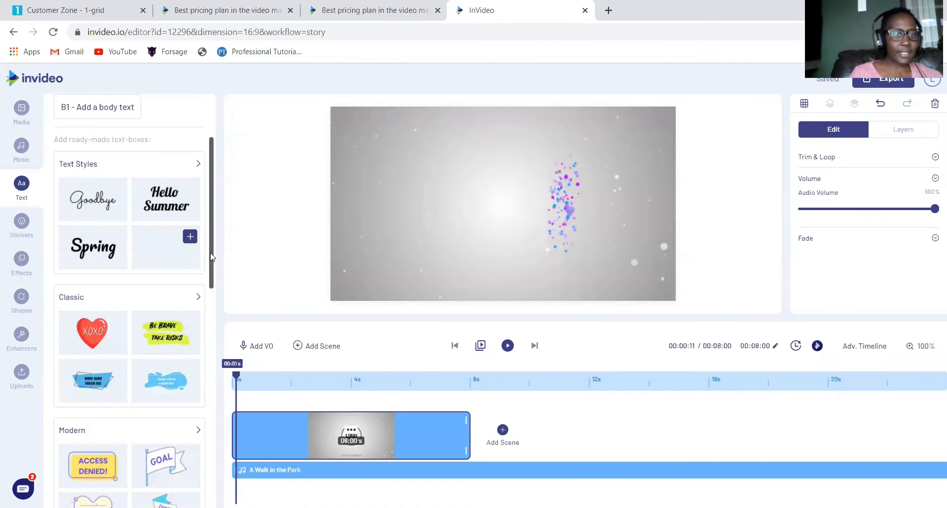
scroll("down", 3)
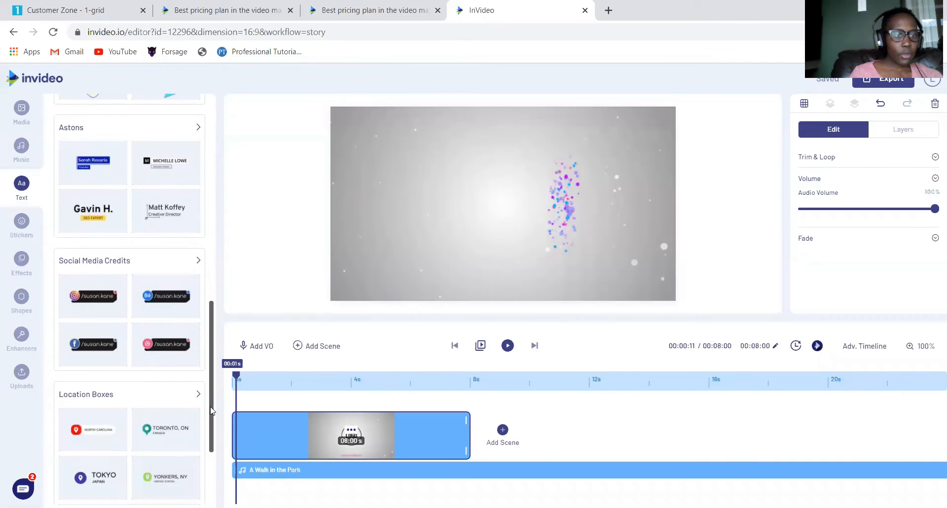
scroll("down", 3)
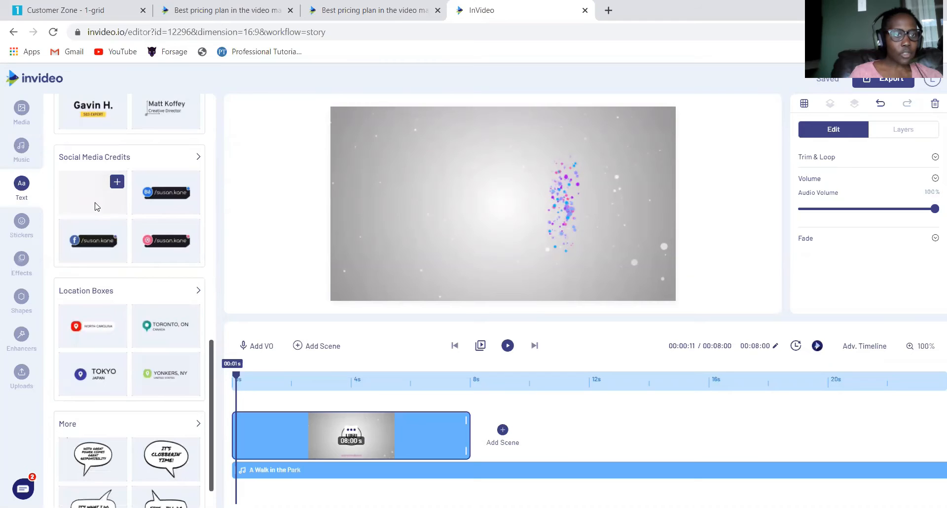
left_click(117, 182)
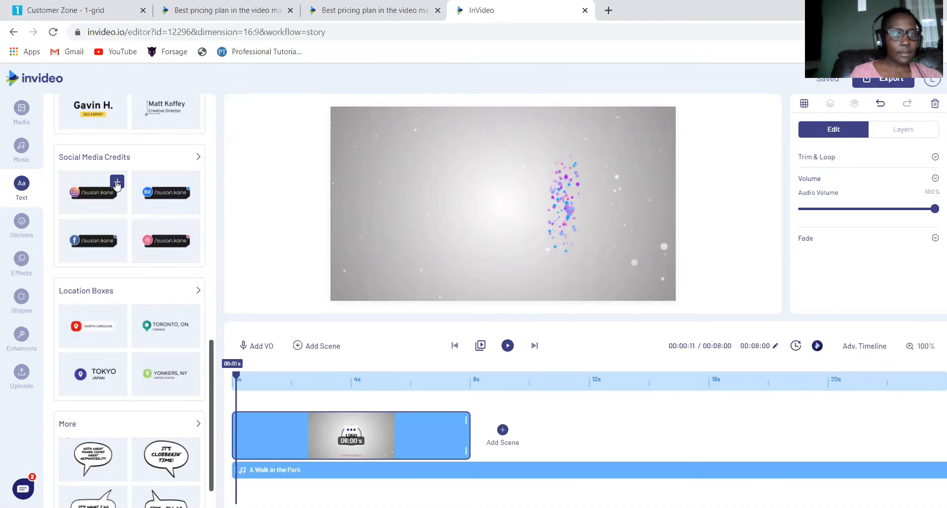
left_click(117, 183)
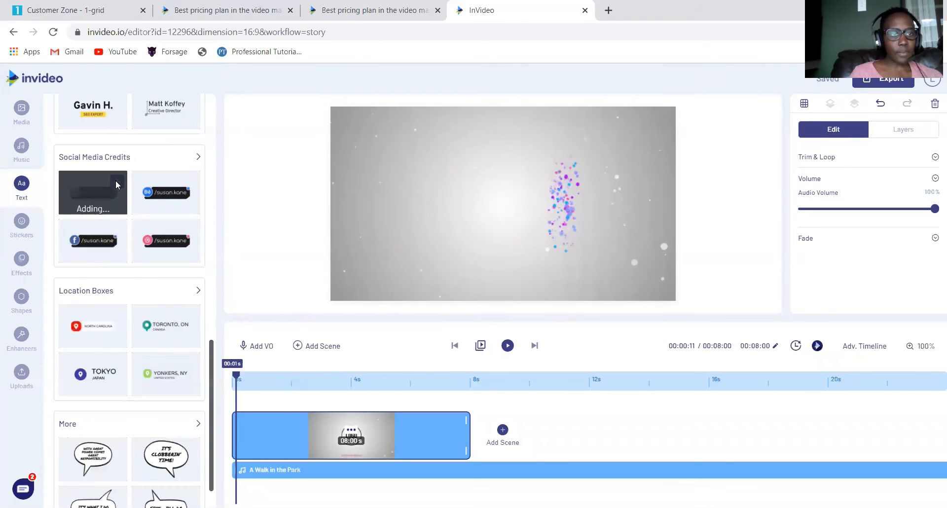
left_click(93, 192)
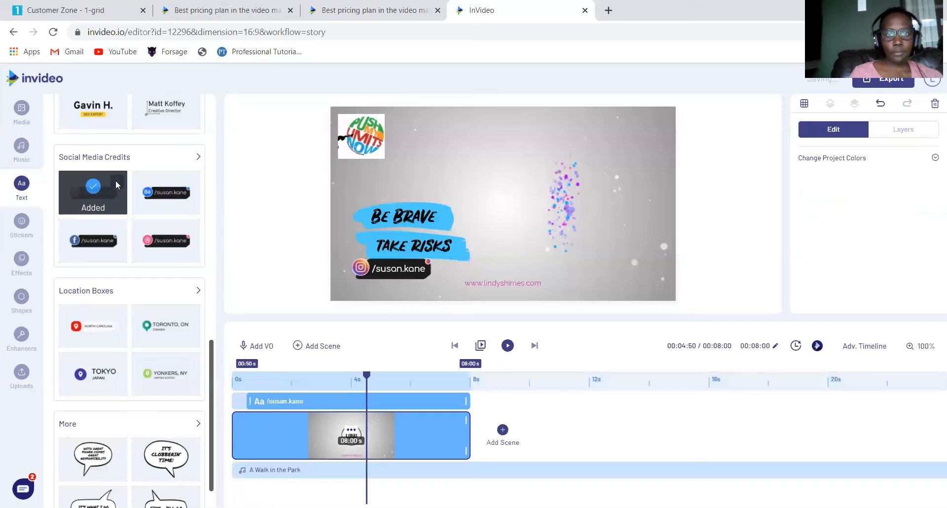
Set the handle text to /lindyshirries and move it to the lower right beside the website.
left_click(398, 269)
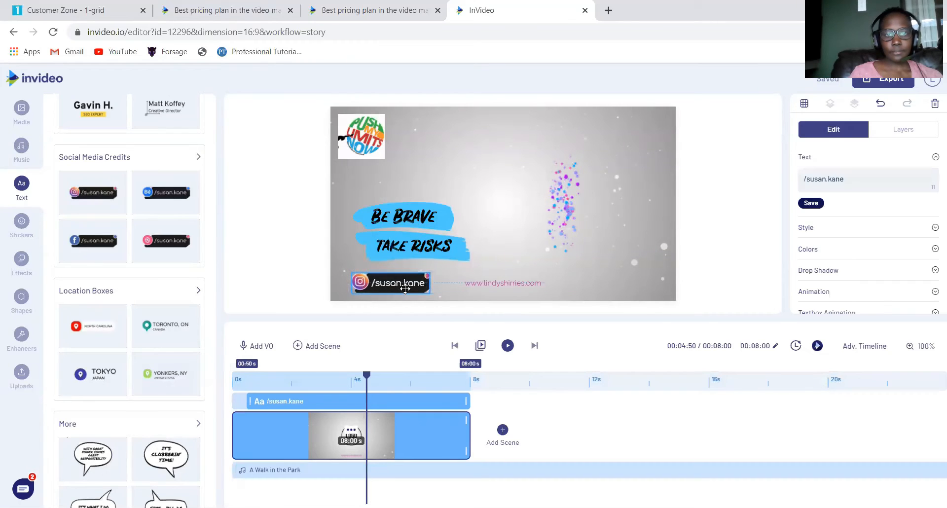
left_click(401, 283)
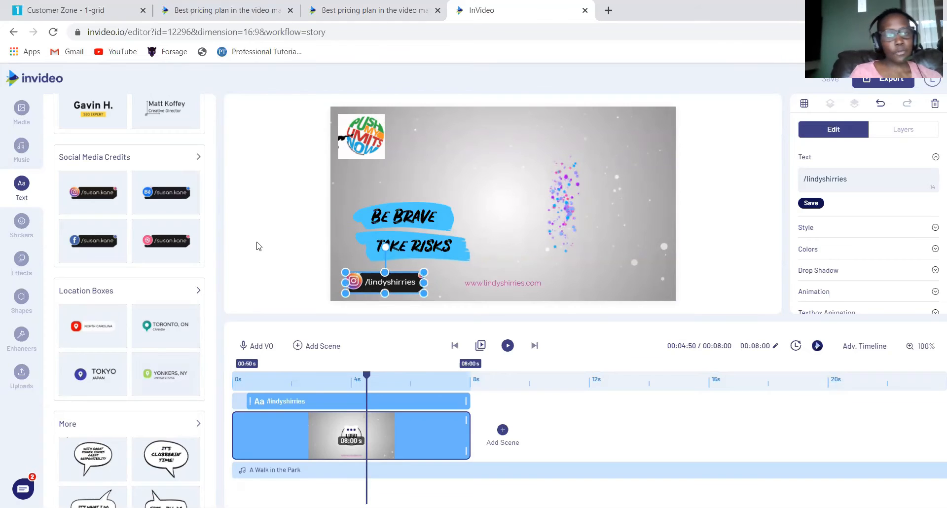
left_click(502, 283)
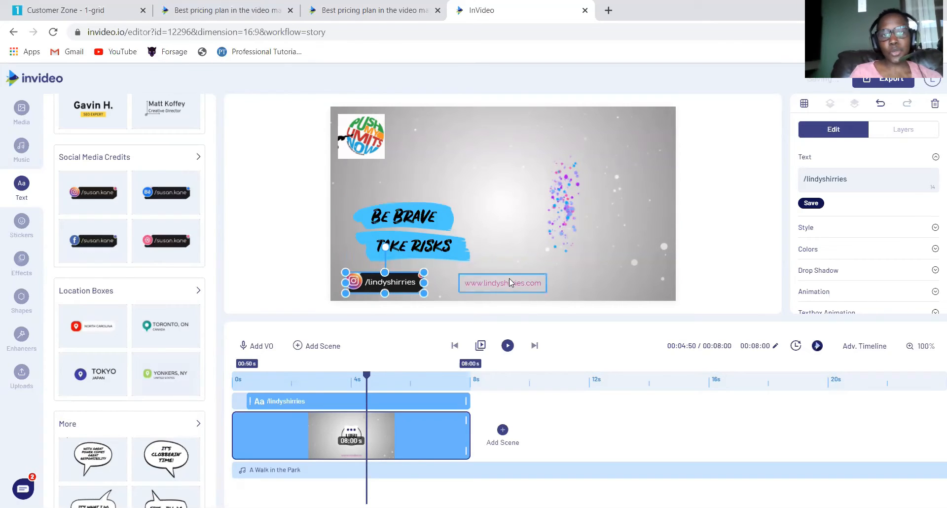
left_click_drag(385, 282, 602, 283)
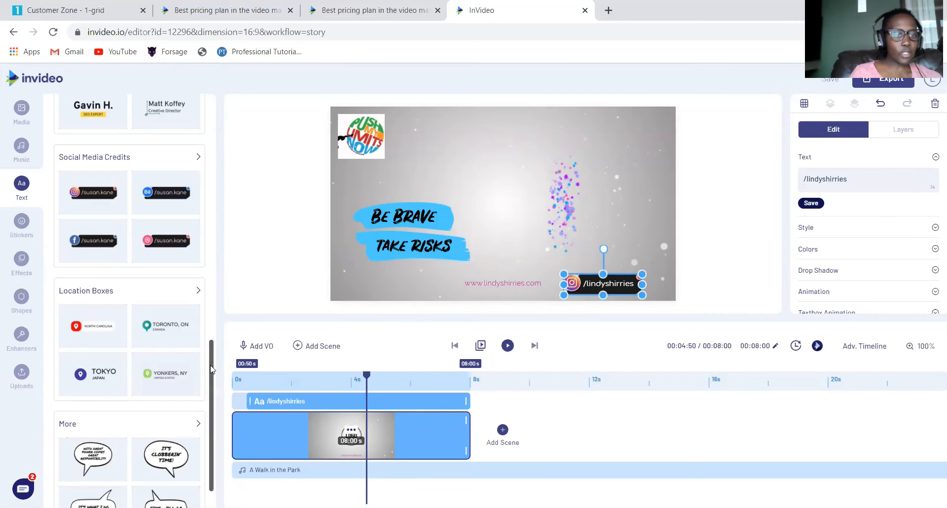
mouse_move(15, 376)
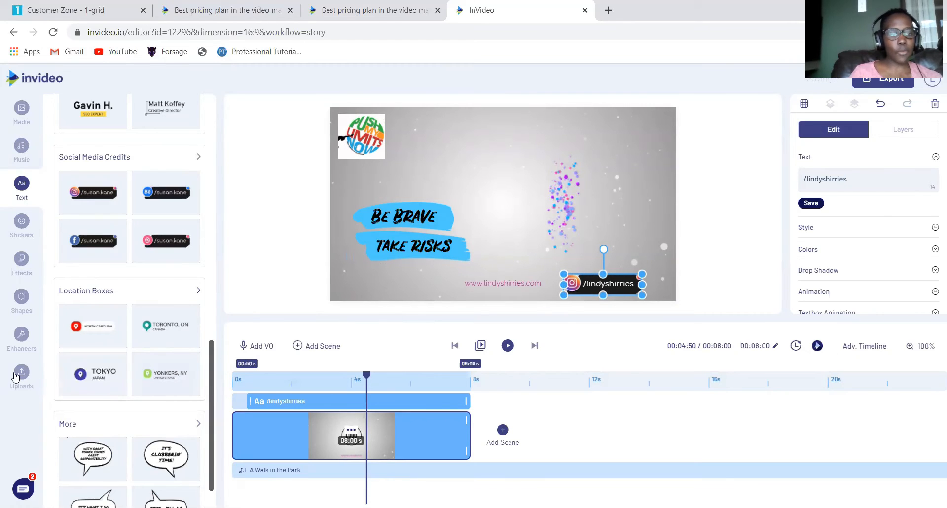
Show the Uploads library and preview one of the portrait photos, then close the preview.
left_click(21, 375)
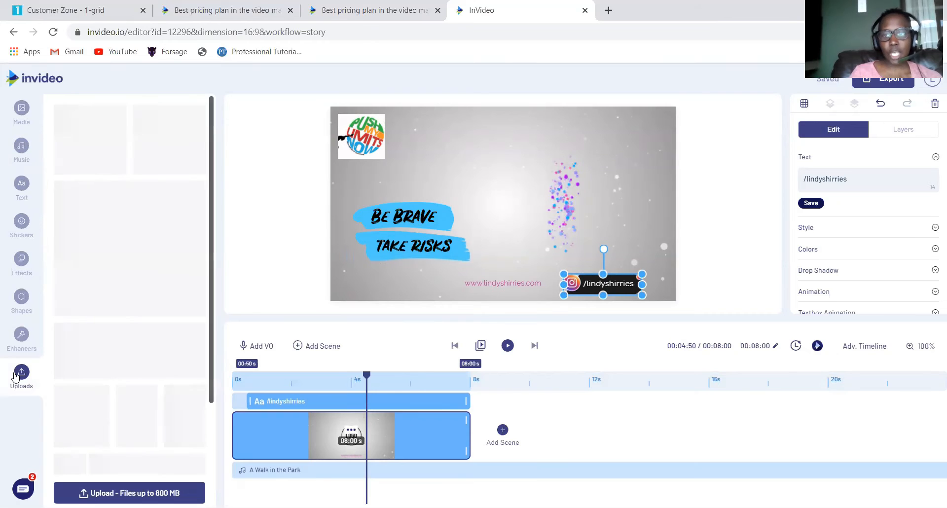
left_click(22, 375)
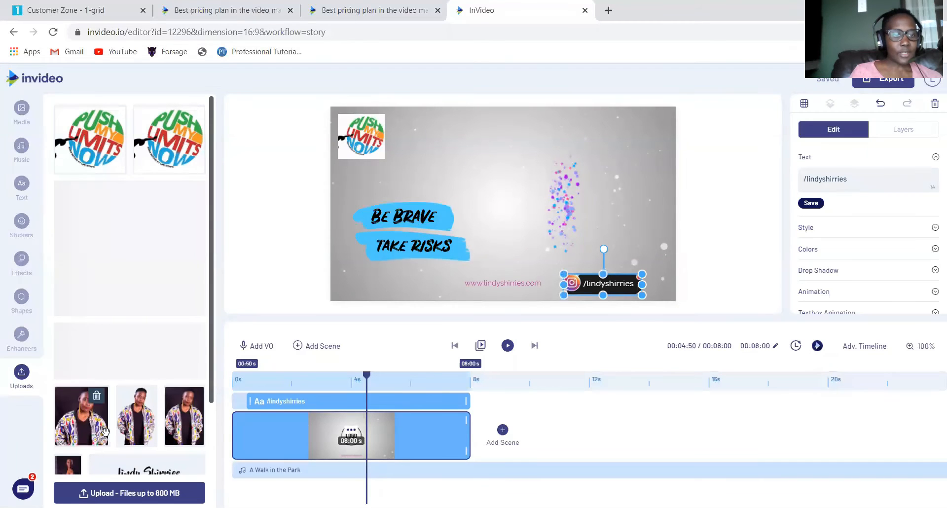
left_click(81, 416)
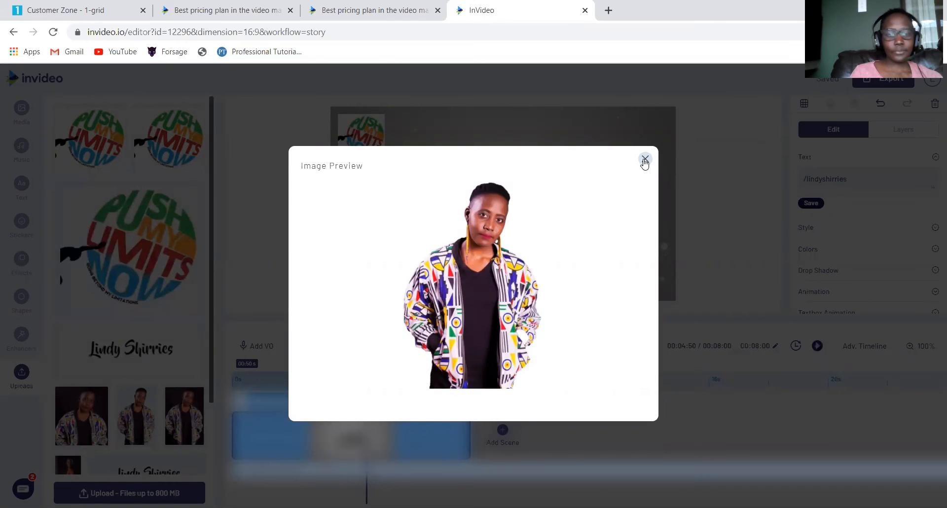
left_click(646, 159)
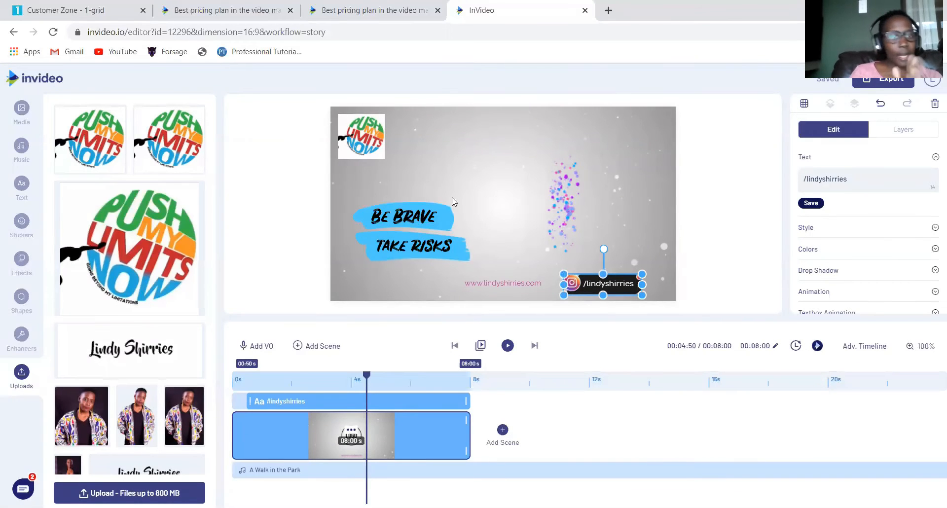
mouse_move(557, 268)
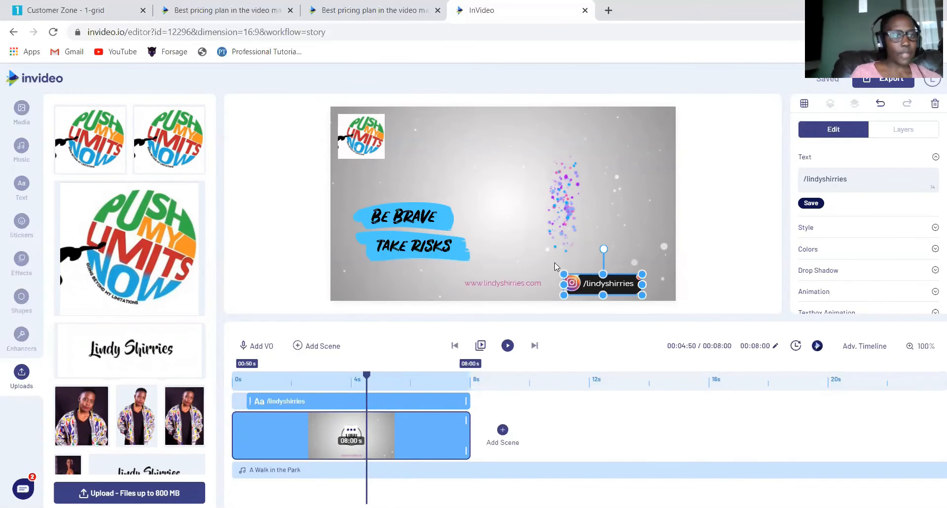
mouse_move(902, 283)
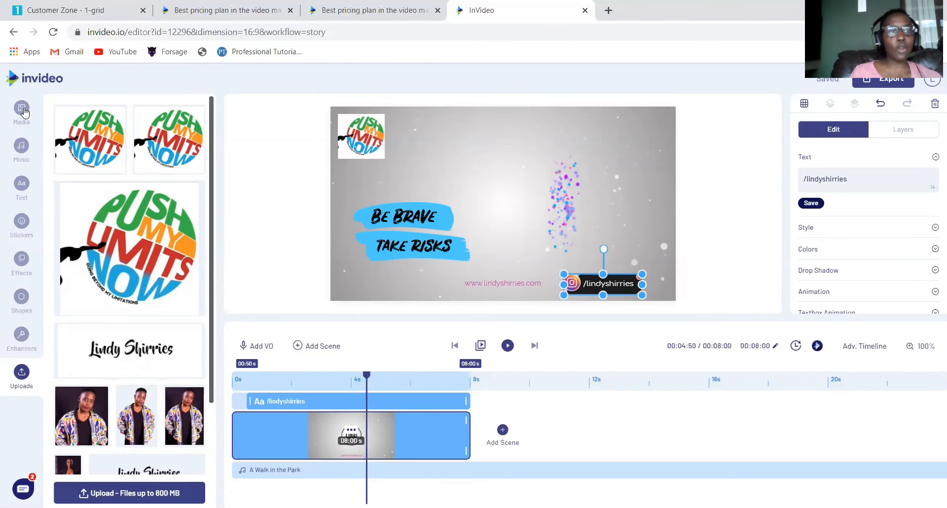
Search the stock video library for 'happy' clips, then replace the search with 'angry'.
left_click(22, 109)
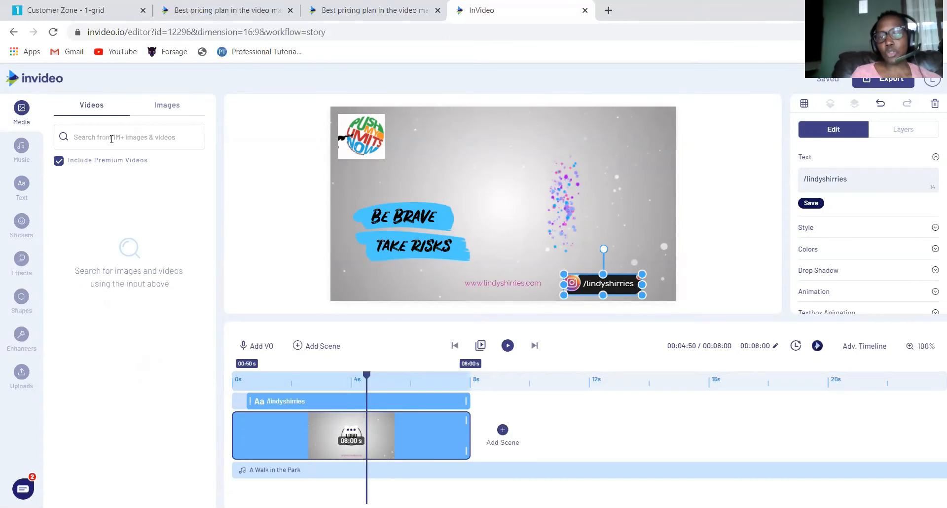
left_click(128, 137)
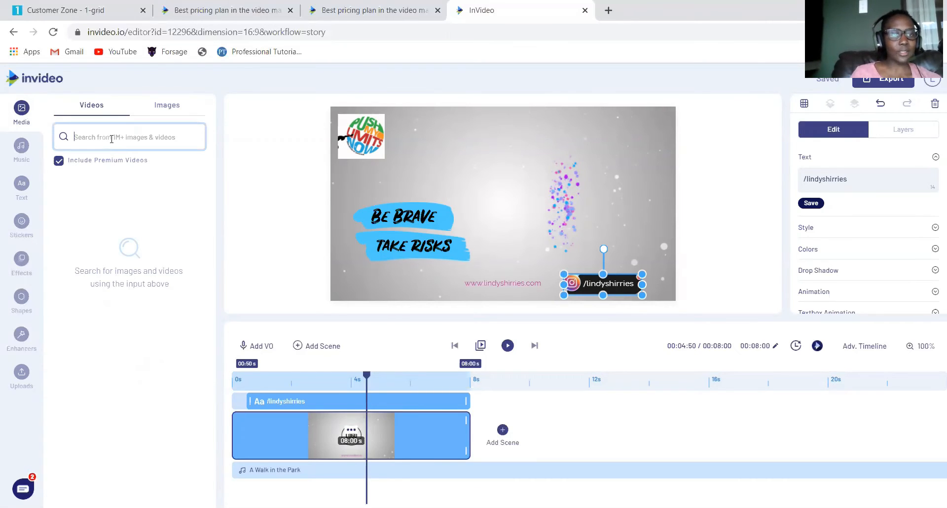
type("happy")
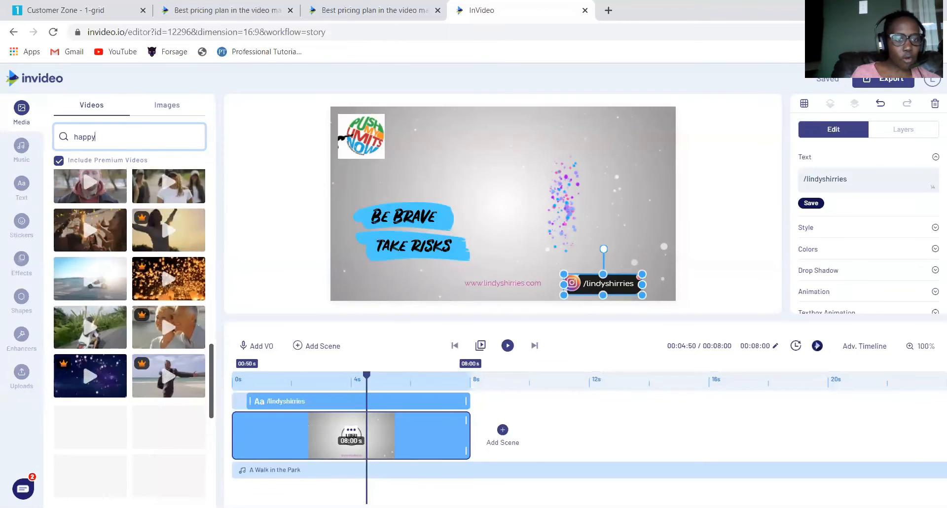
scroll("down", 3)
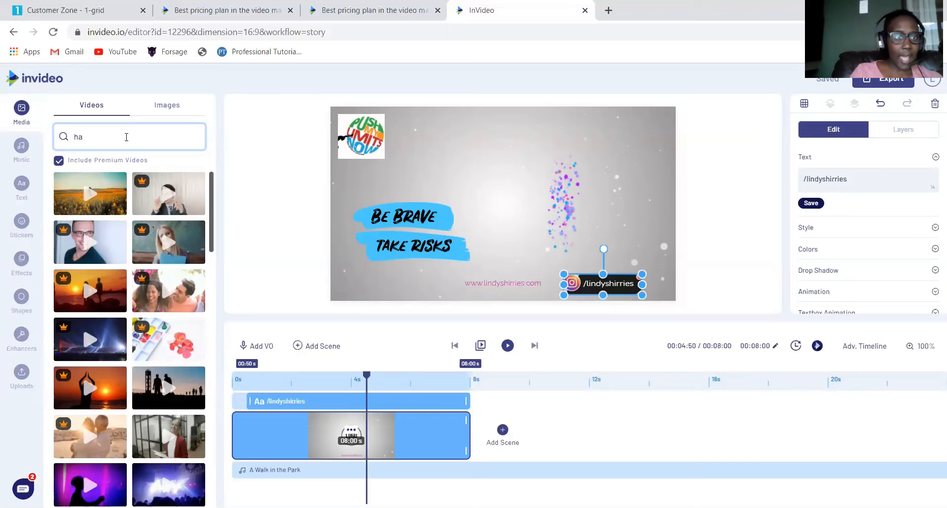
type("angry")
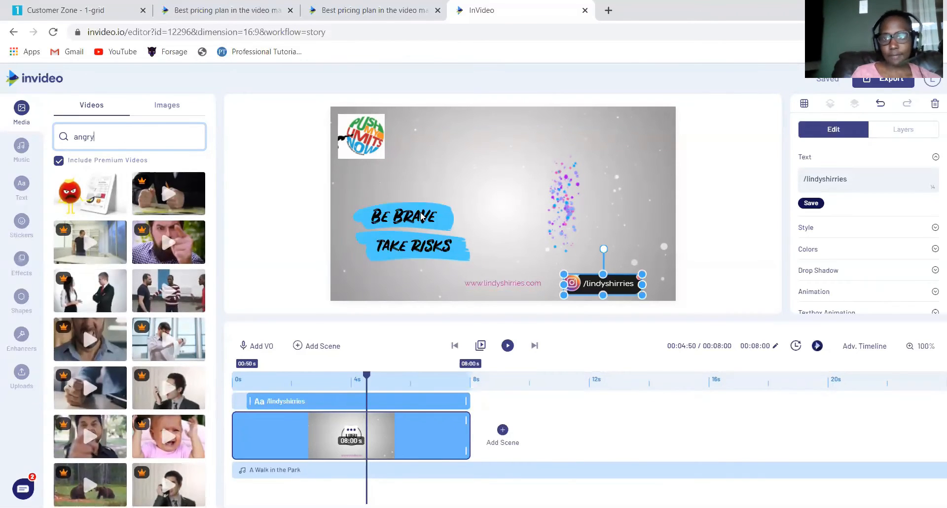
mouse_move(608, 435)
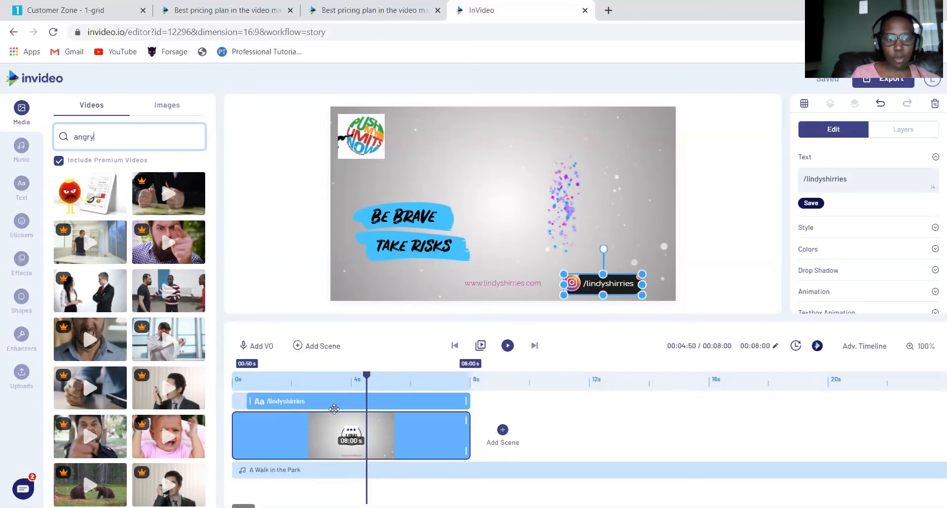
Lower the A Walk in the Park music track's volume to about 53%, then move to stock images.
left_click(275, 471)
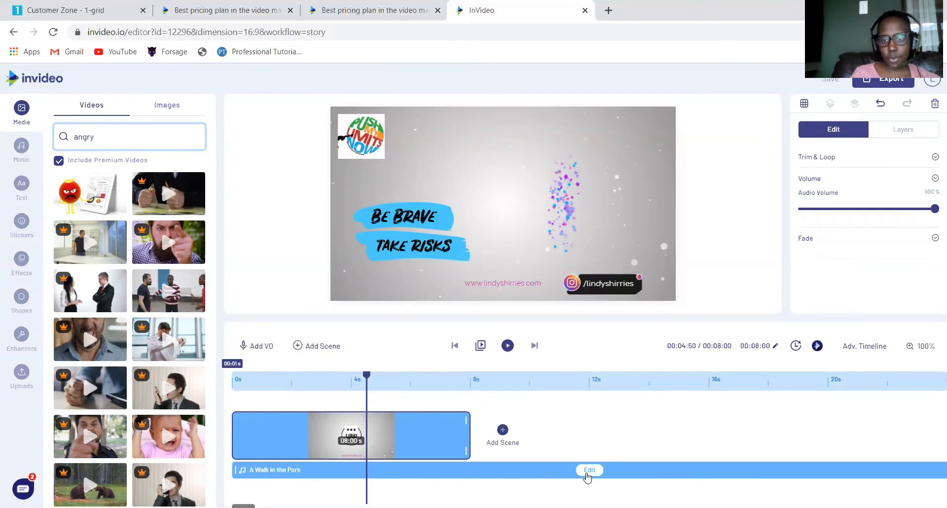
mouse_move(404, 474)
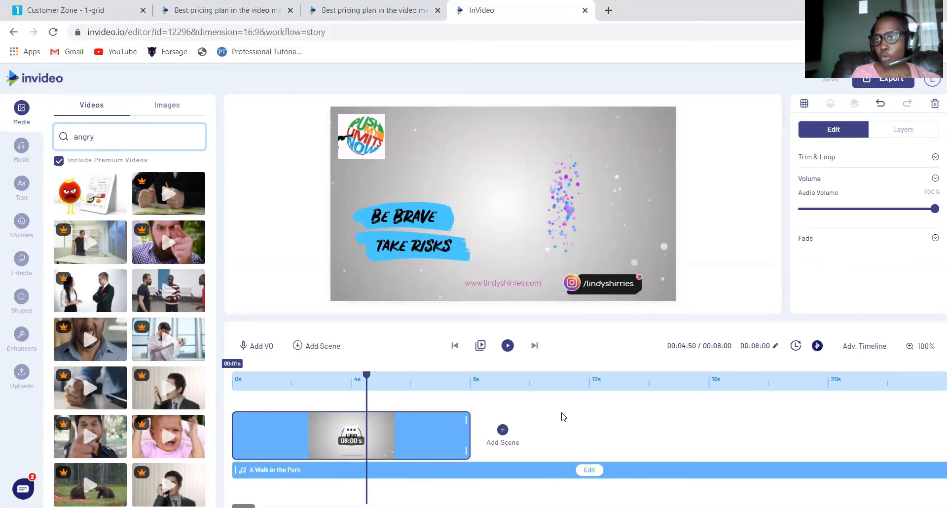
left_click_drag(938, 208, 892, 208)
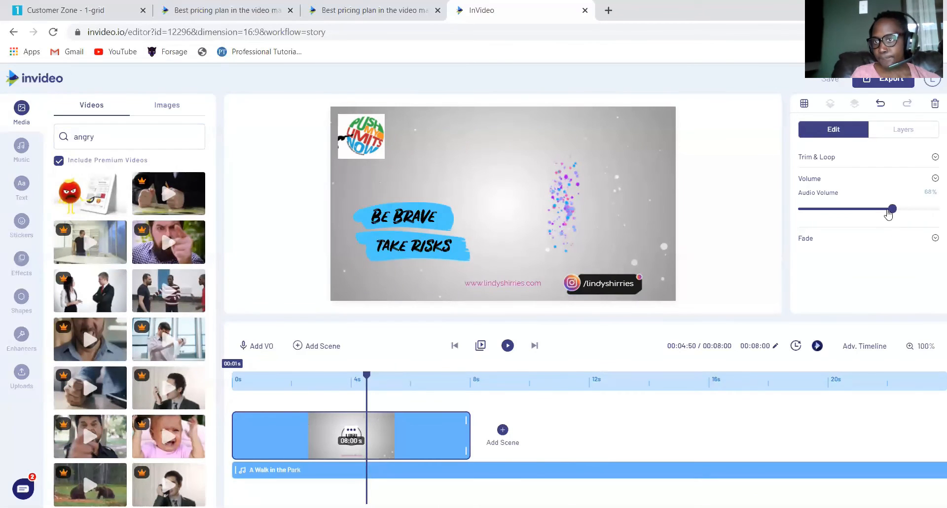
left_click_drag(892, 208, 871, 208)
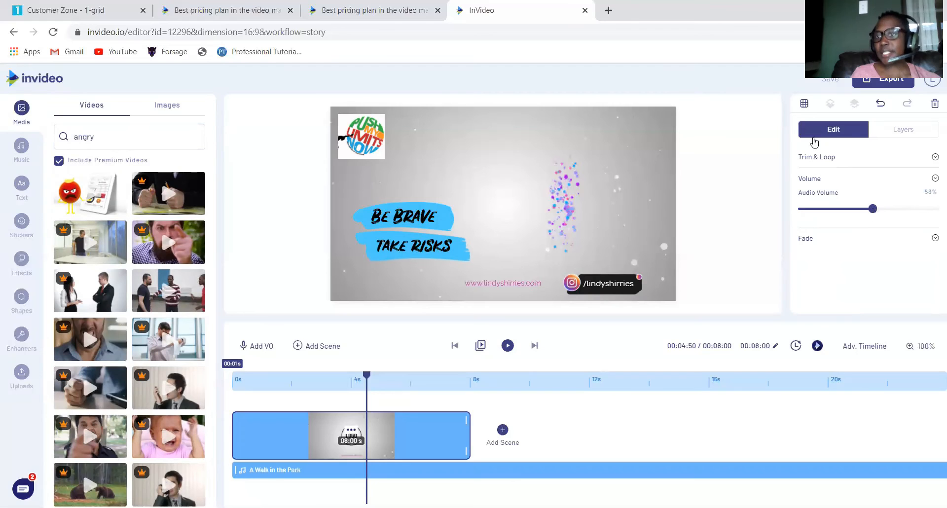
mouse_move(801, 247)
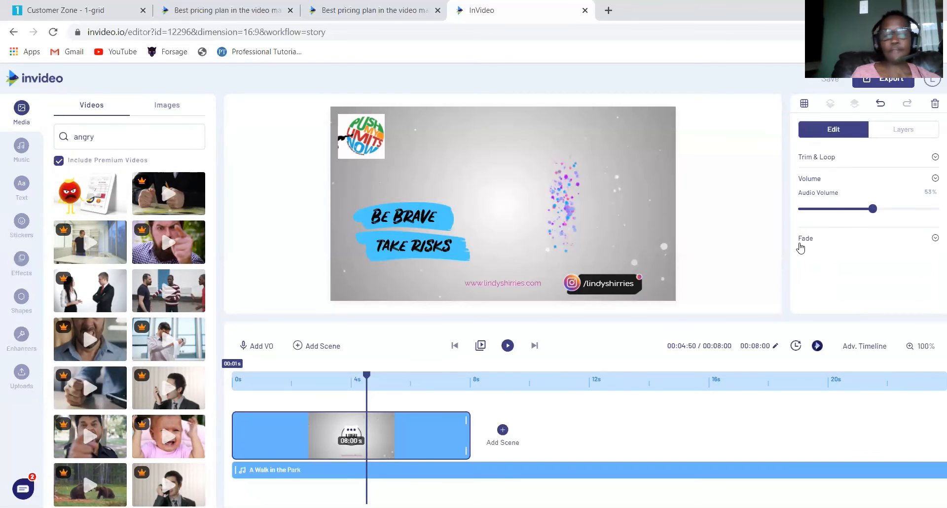
left_click(167, 106)
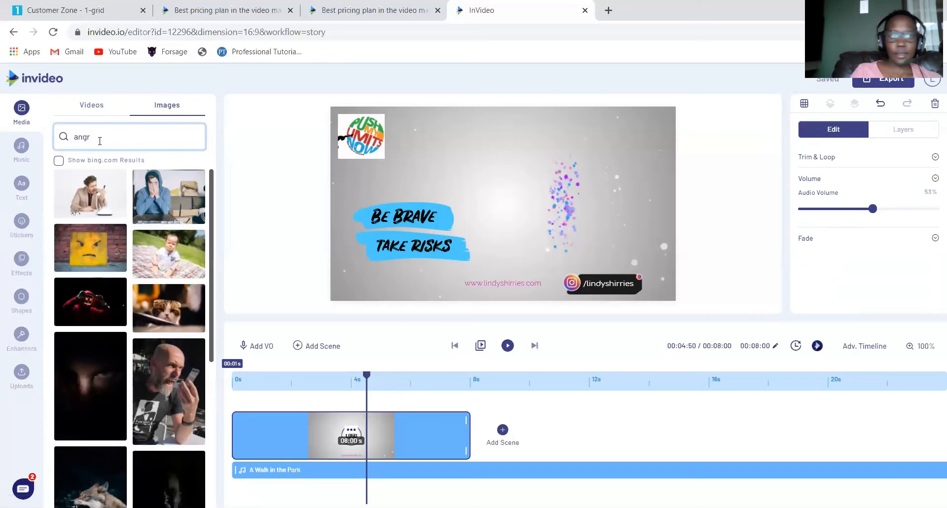
Search stock images for 'business', then refine it to 'woman business'.
type("business")
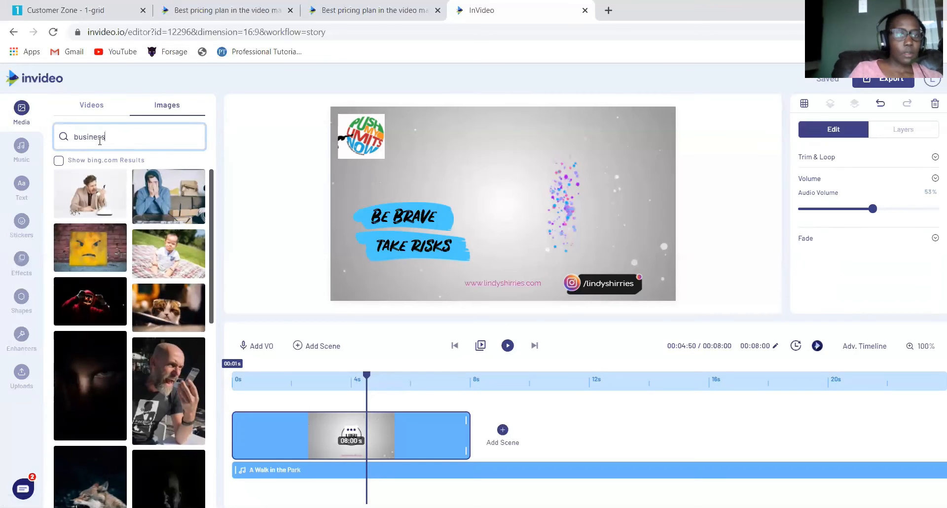
key("Enter")
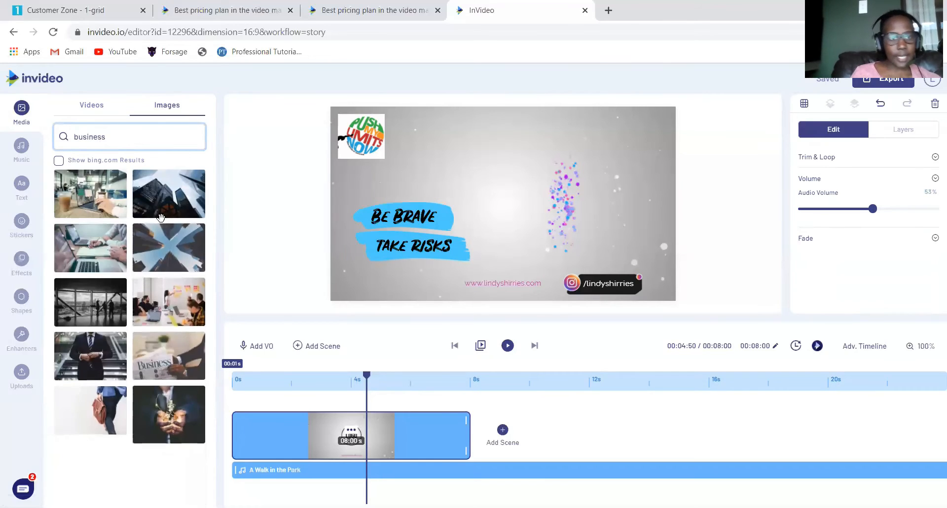
scroll("down", 3)
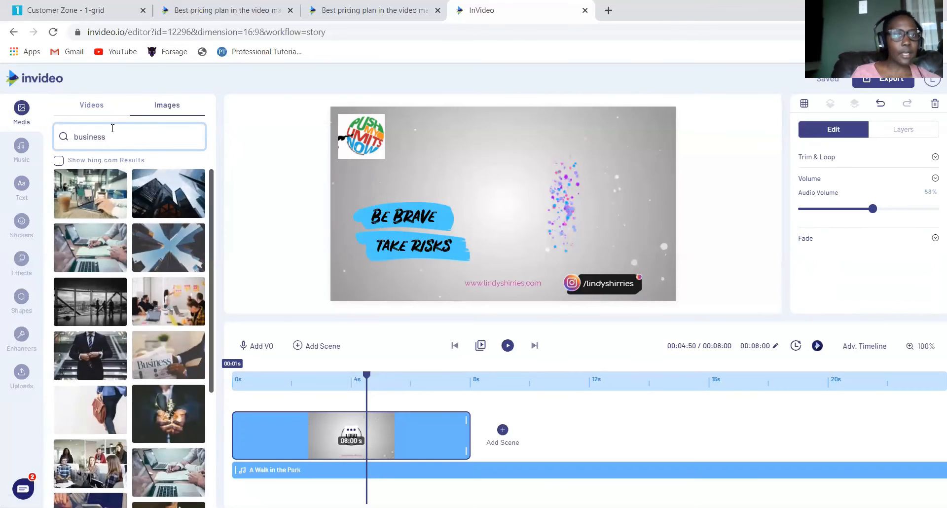
type("w")
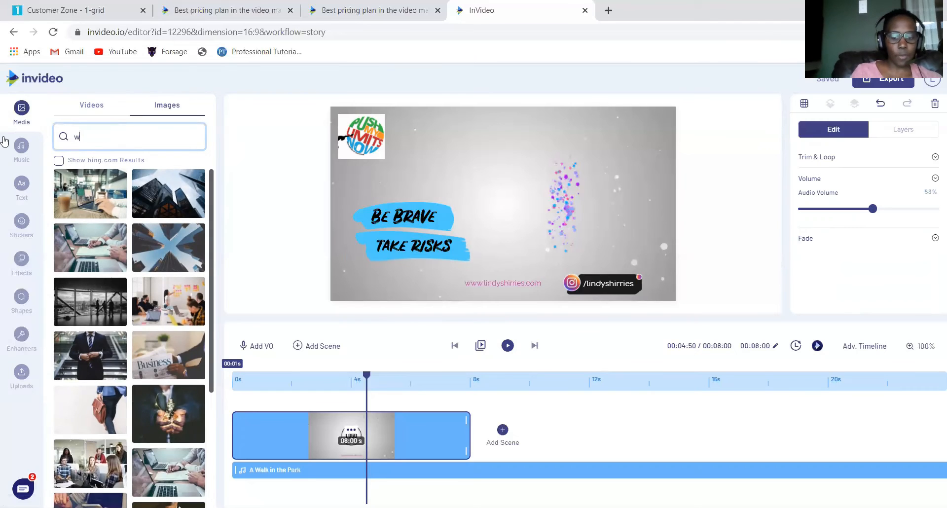
type("oman business")
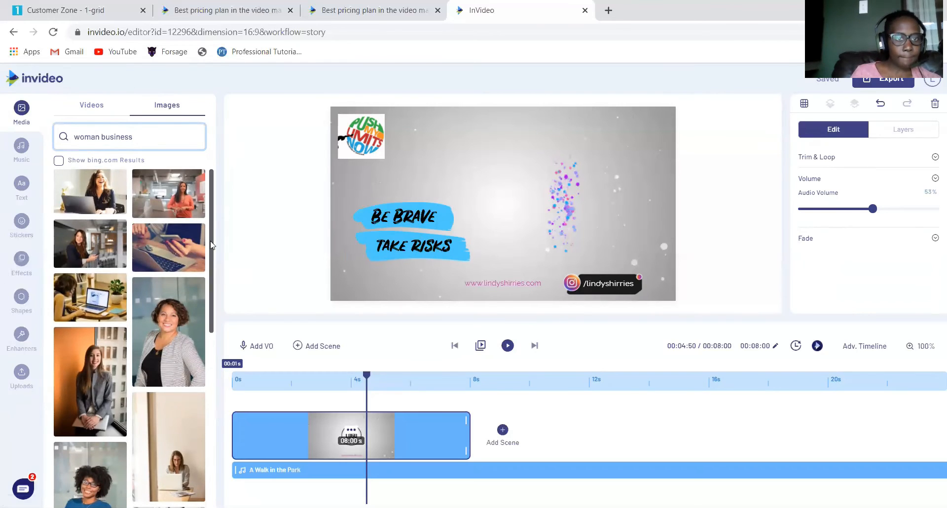
Scroll through the business-woman photo results to browse them.
scroll("down", 3)
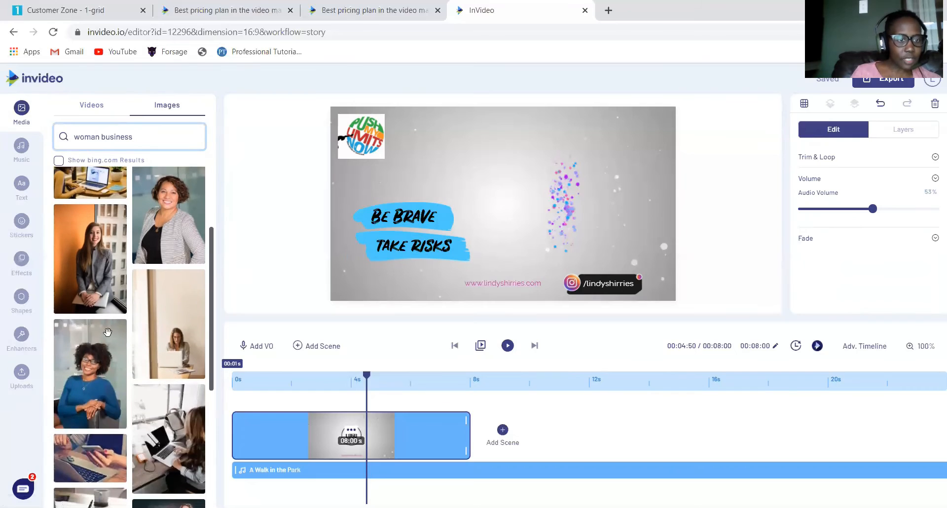
mouse_move(103, 352)
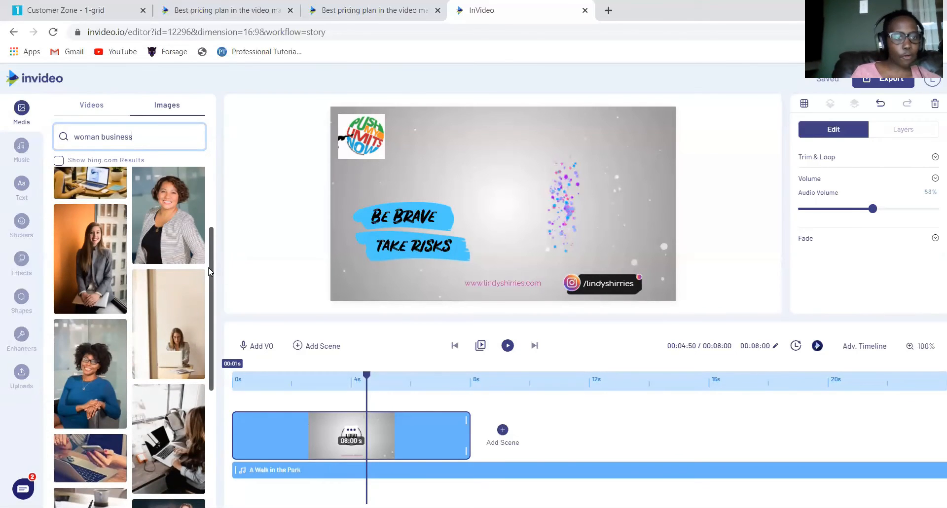
scroll("down", 3)
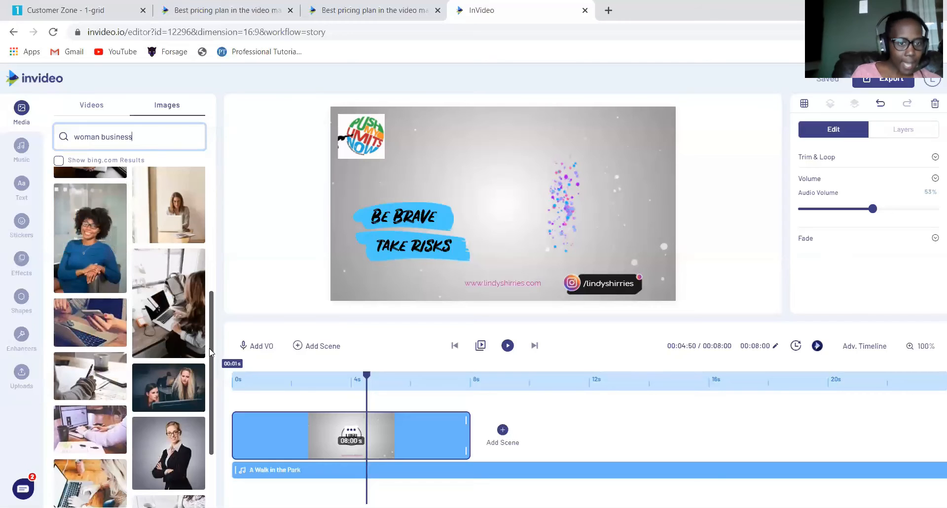
scroll("down", 3)
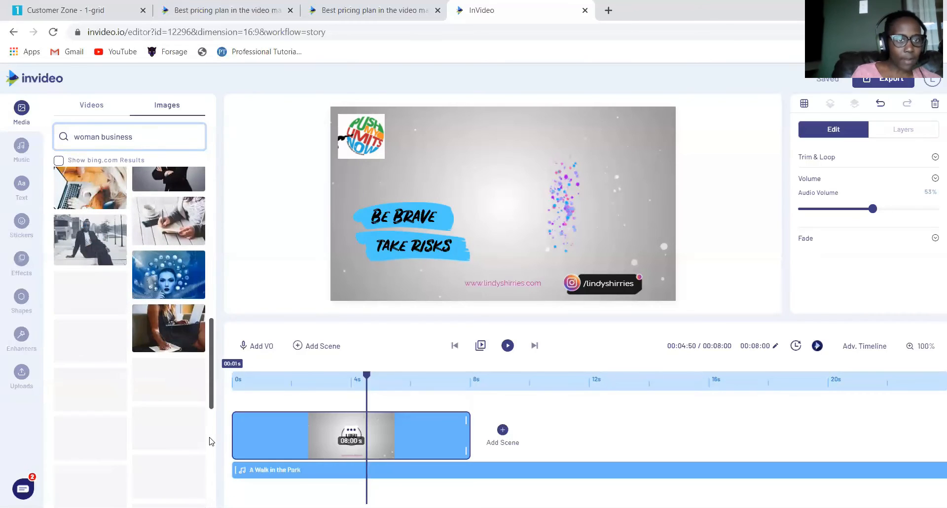
scroll("down", 3)
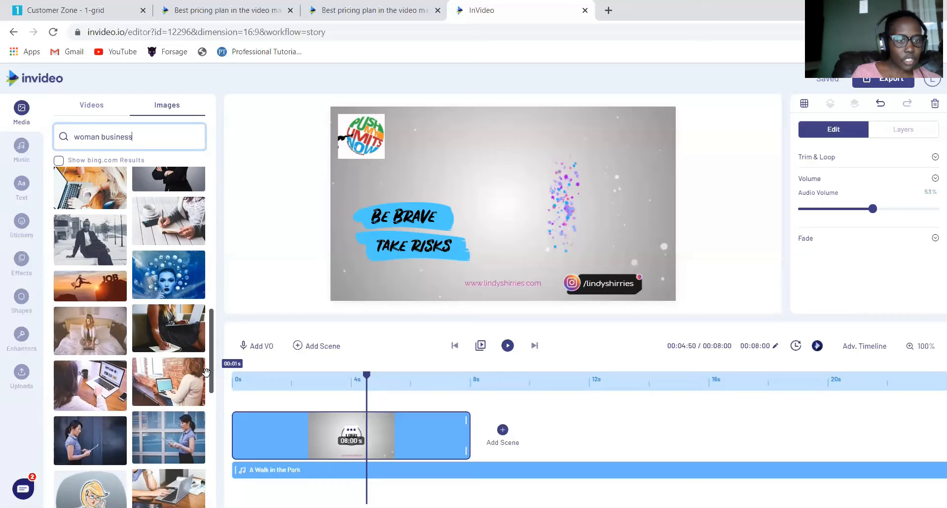
scroll("down", 3)
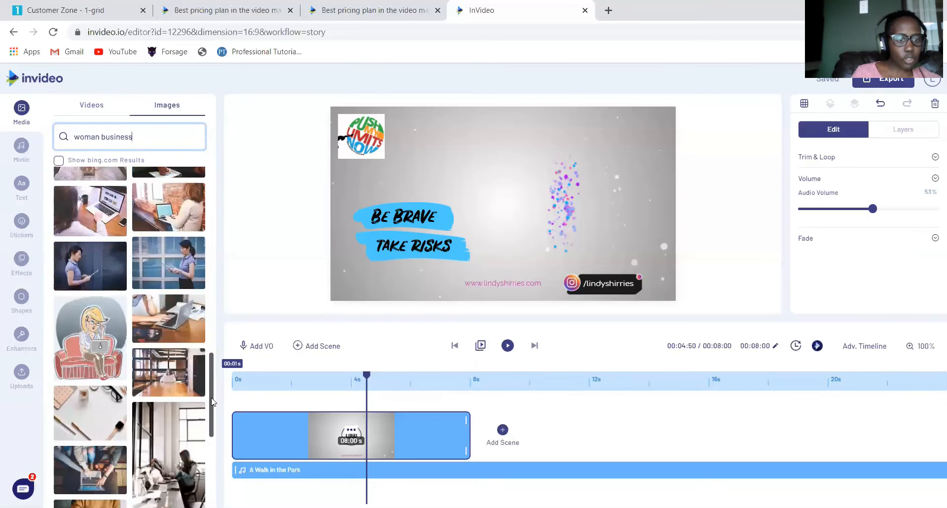
scroll("down", 3)
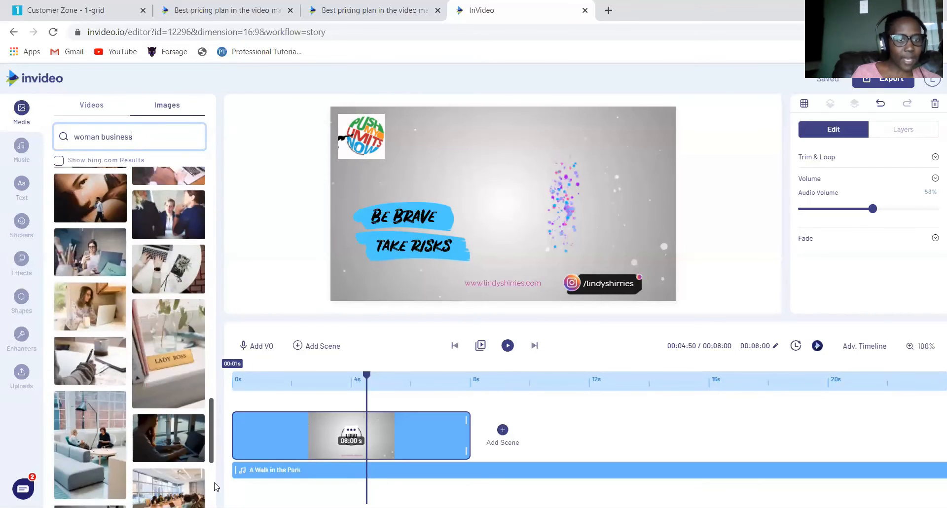
scroll("down", 3)
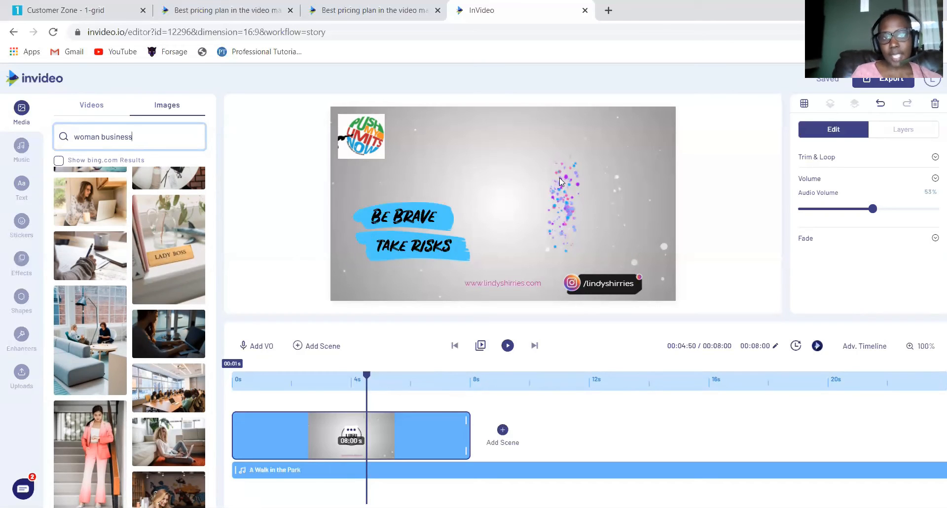
double_click(116, 137)
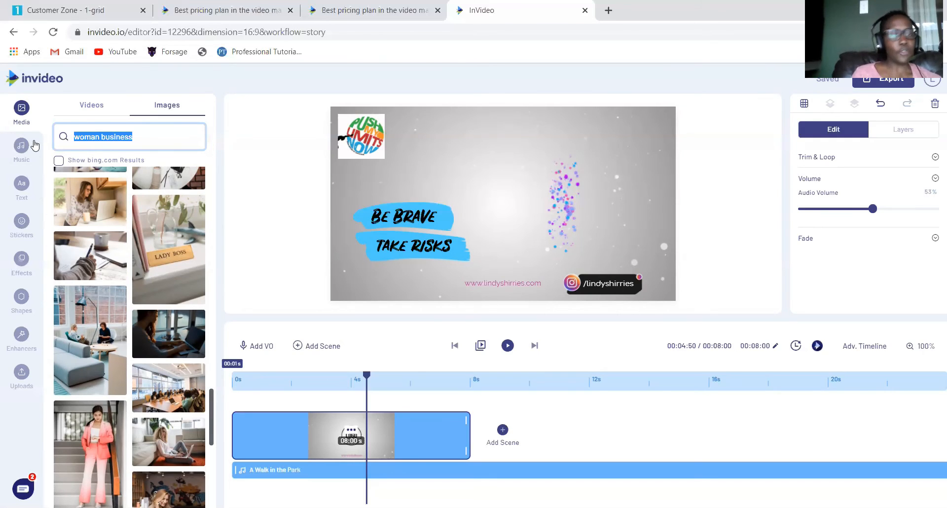
mouse_move(172, 255)
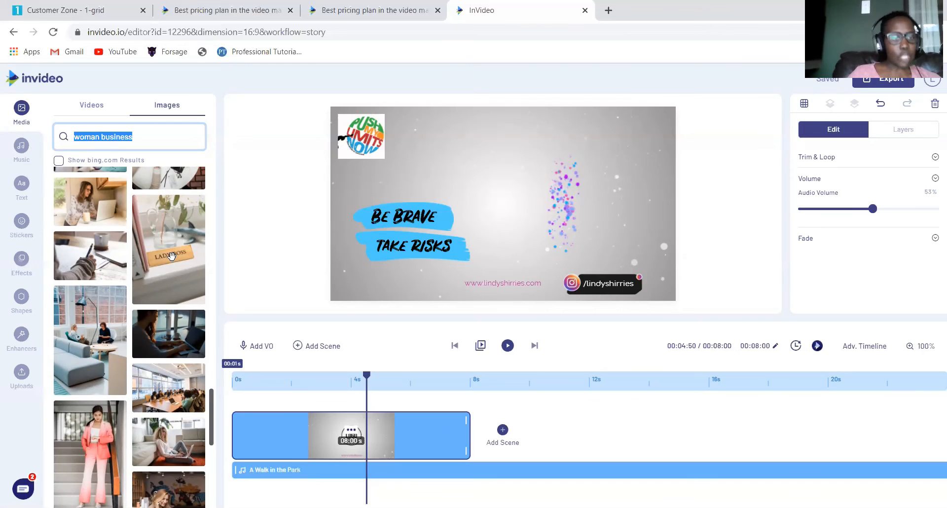
mouse_move(213, 213)
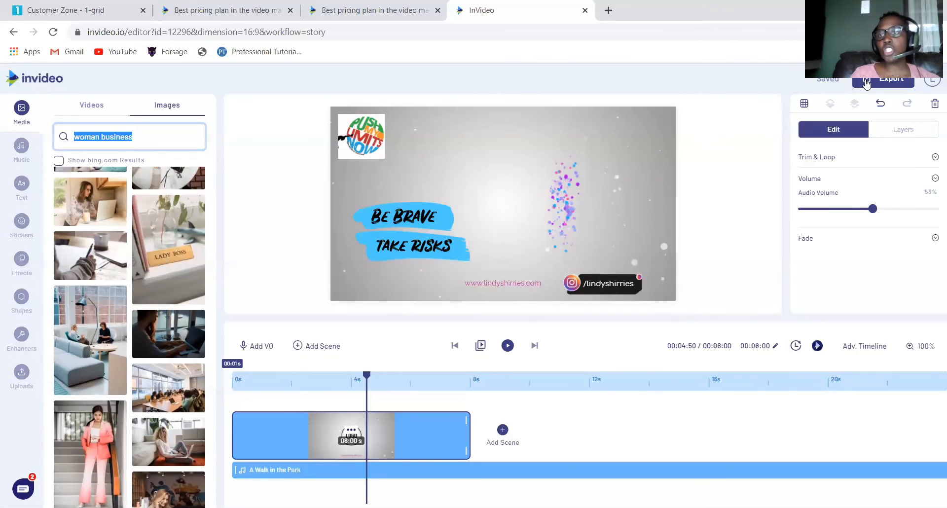
Export the finished intro, confirming the unsaved-changes browser dialog with OK.
left_click(890, 79)
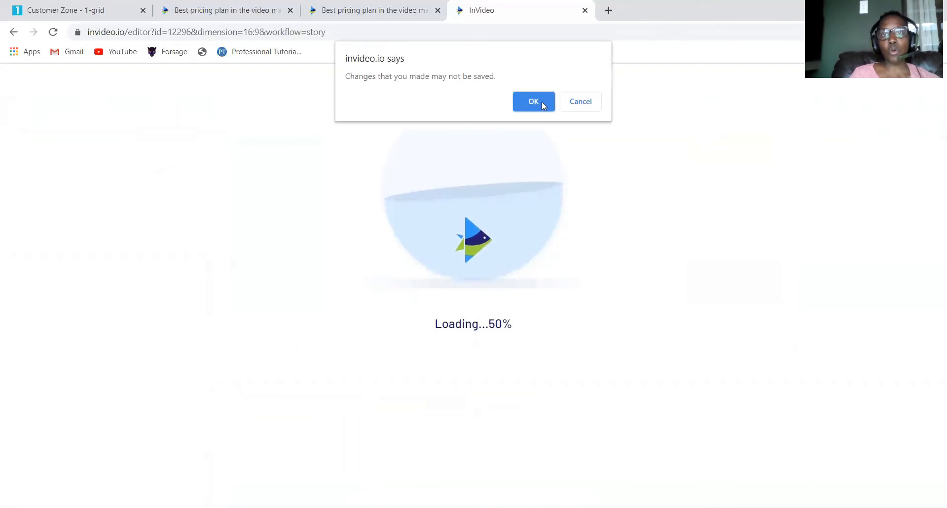
left_click(533, 102)
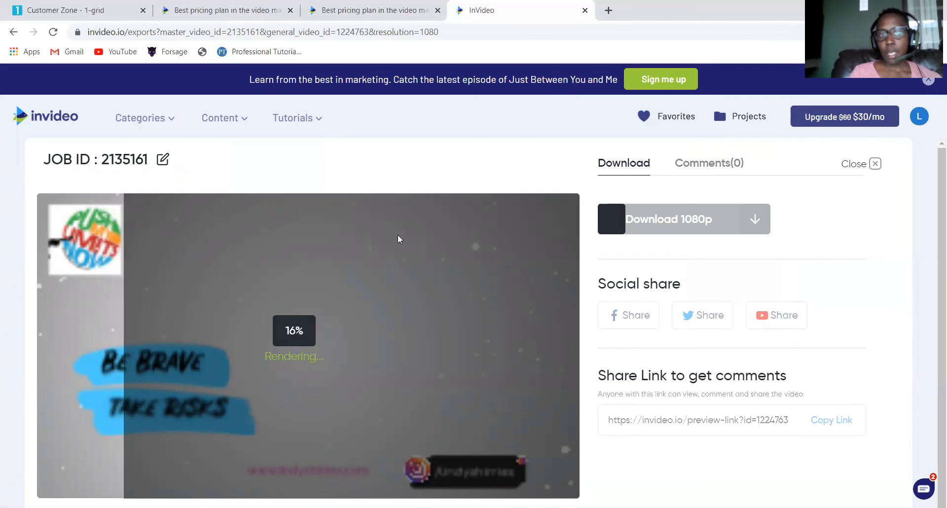
mouse_move(255, 326)
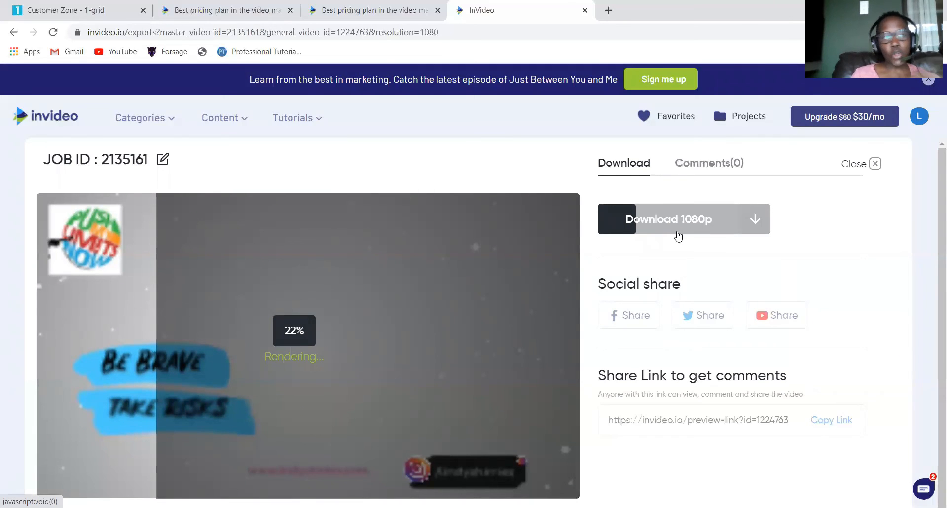
mouse_move(933, 219)
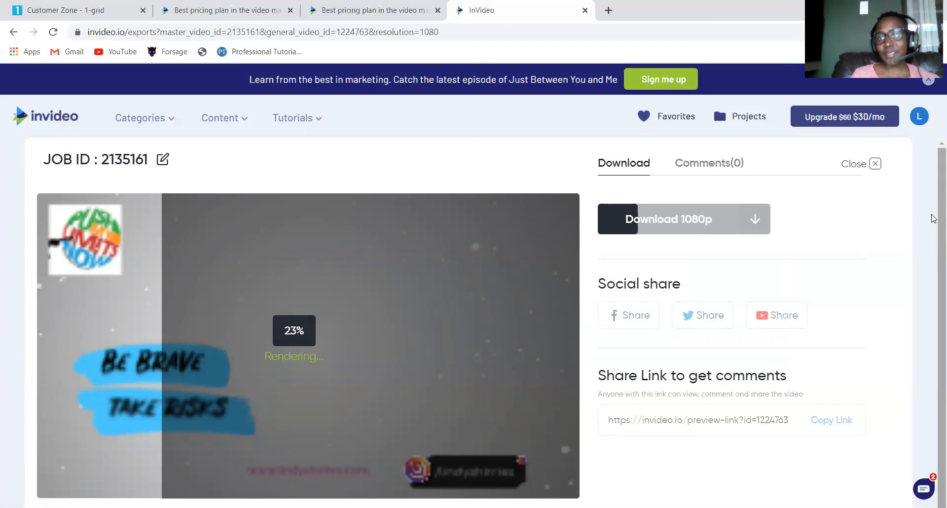
Wait on the export page while the 1080p render progresses toward completion.
scroll("down", 3)
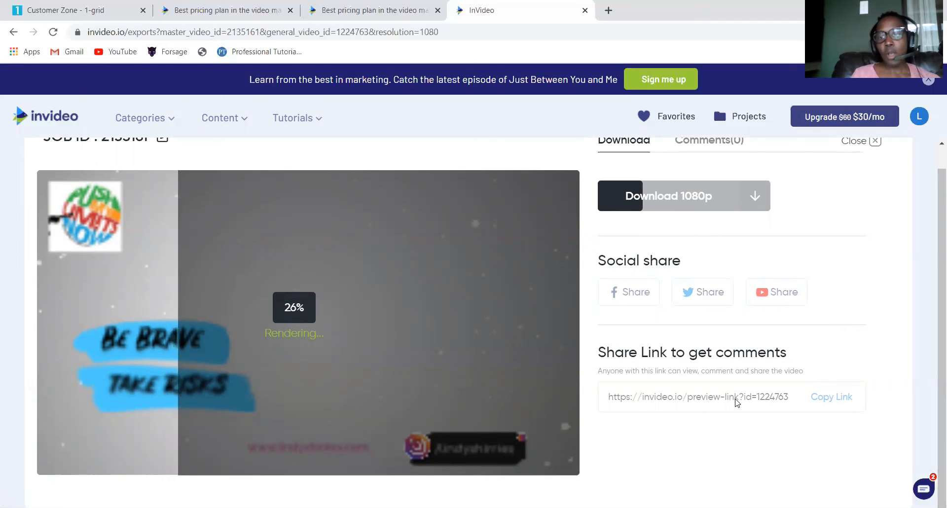
mouse_move(688, 459)
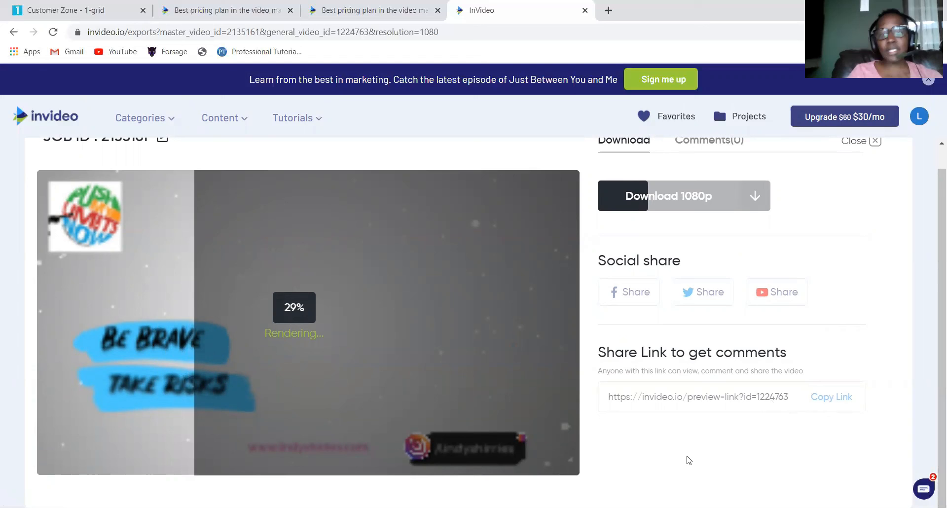
mouse_move(599, 329)
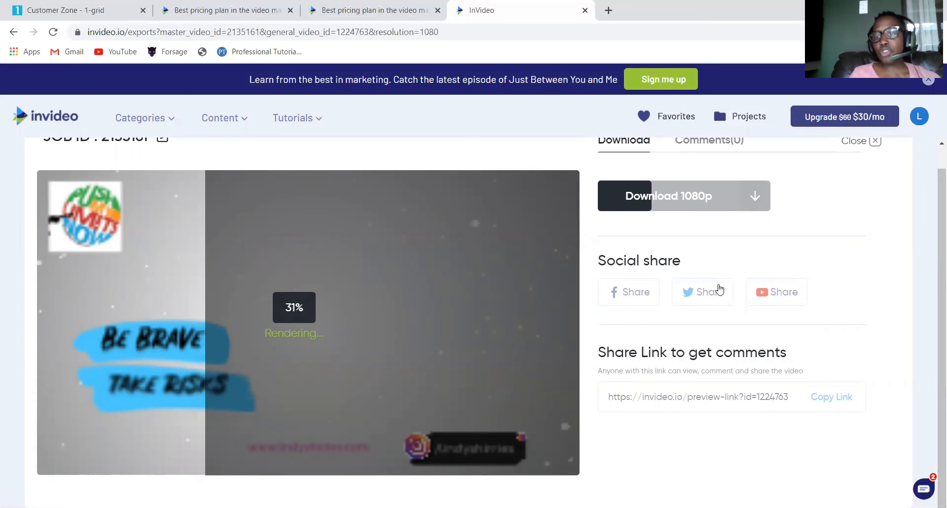
mouse_move(705, 296)
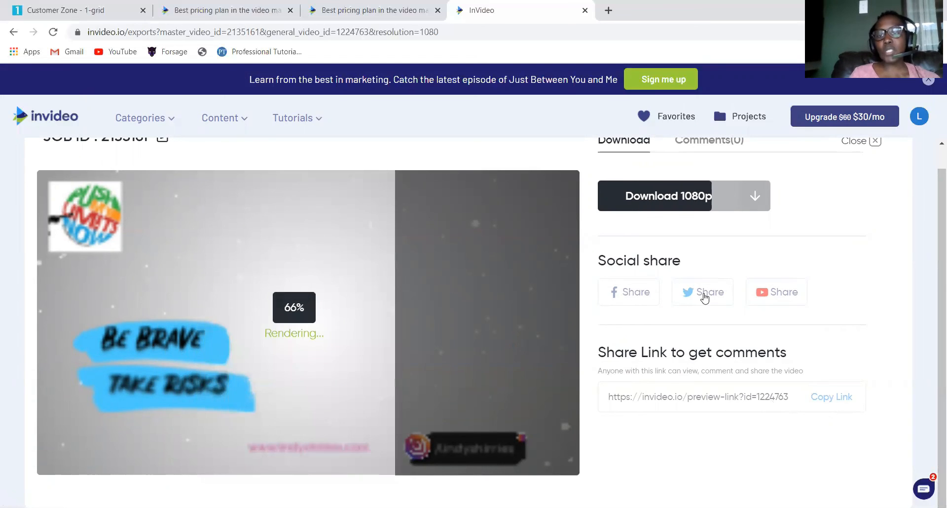
mouse_move(761, 297)
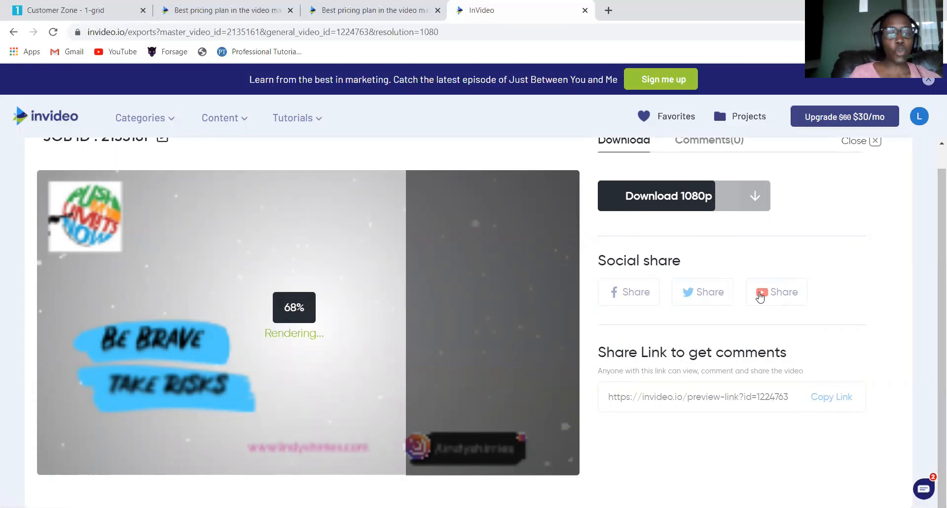
mouse_move(659, 164)
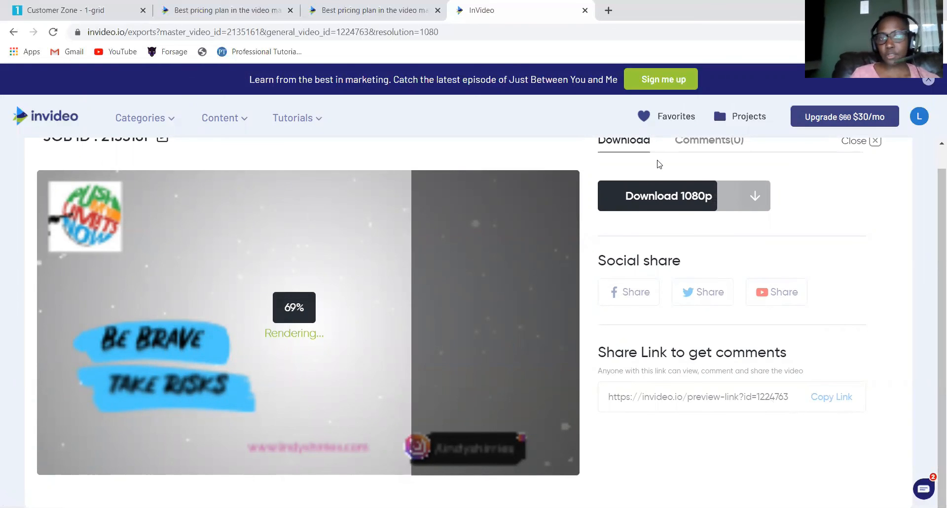
mouse_move(752, 200)
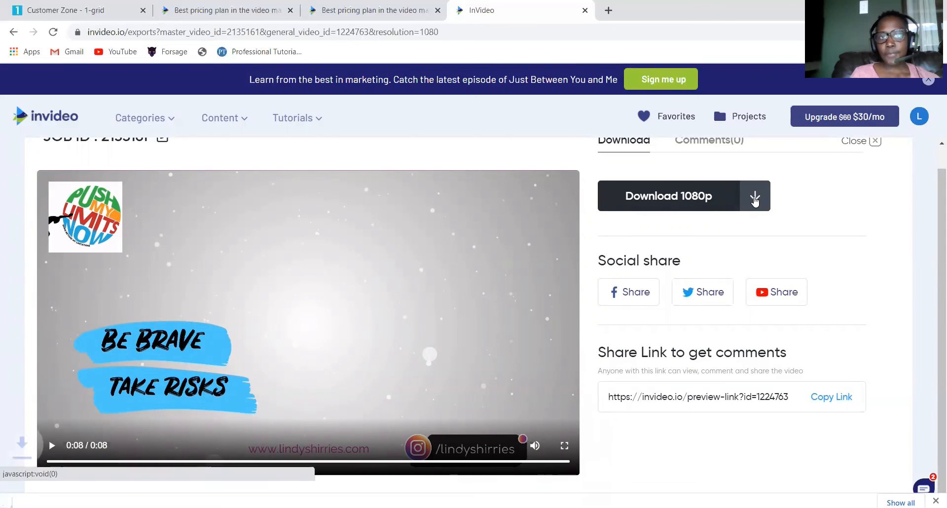
Download the rendered 1080p MP4 and bring up the downloaded file's options.
left_click(756, 197)
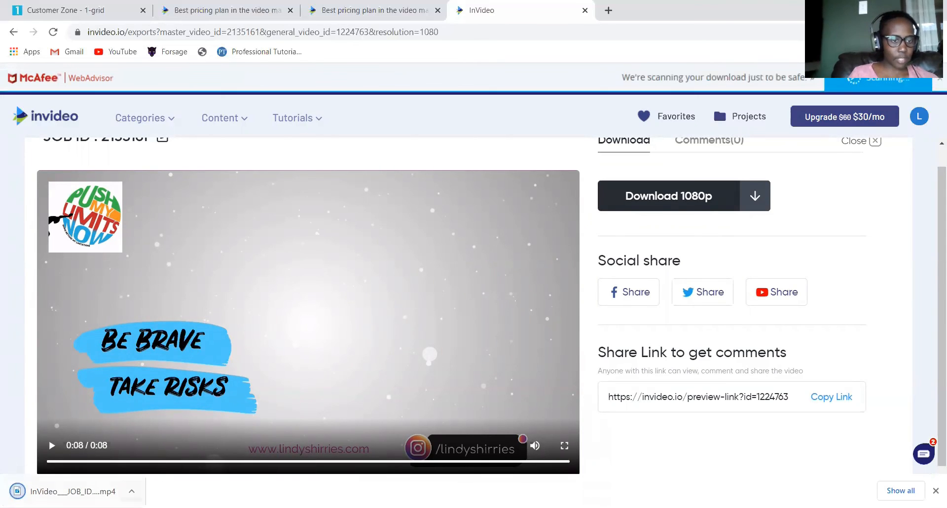
left_click(131, 491)
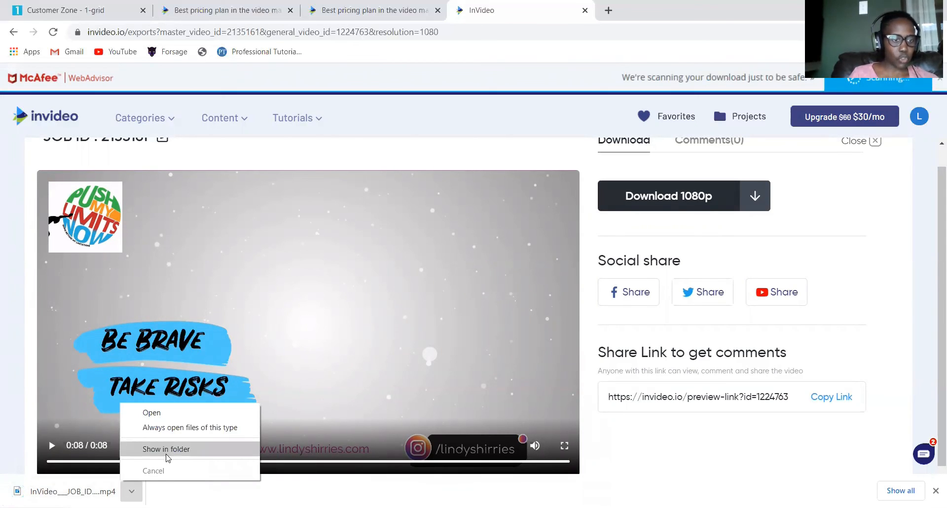